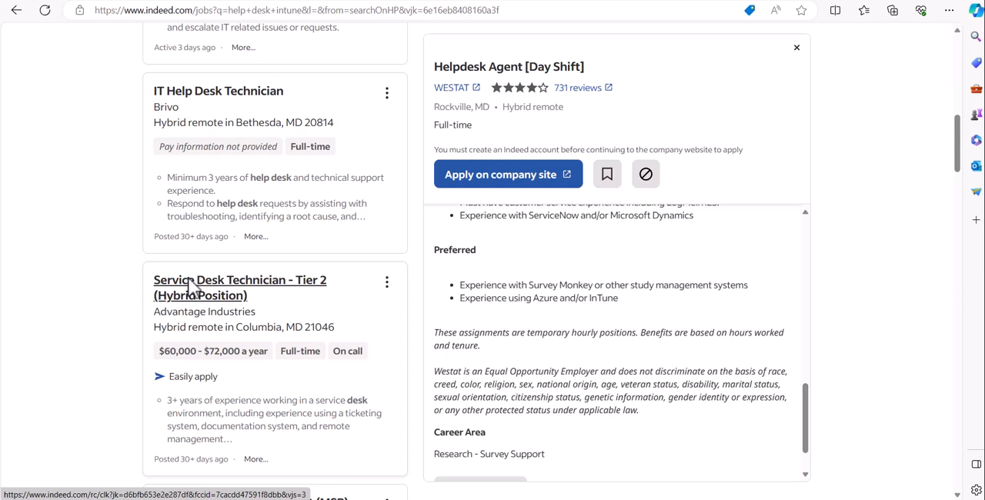
mouse_move(389, 369)
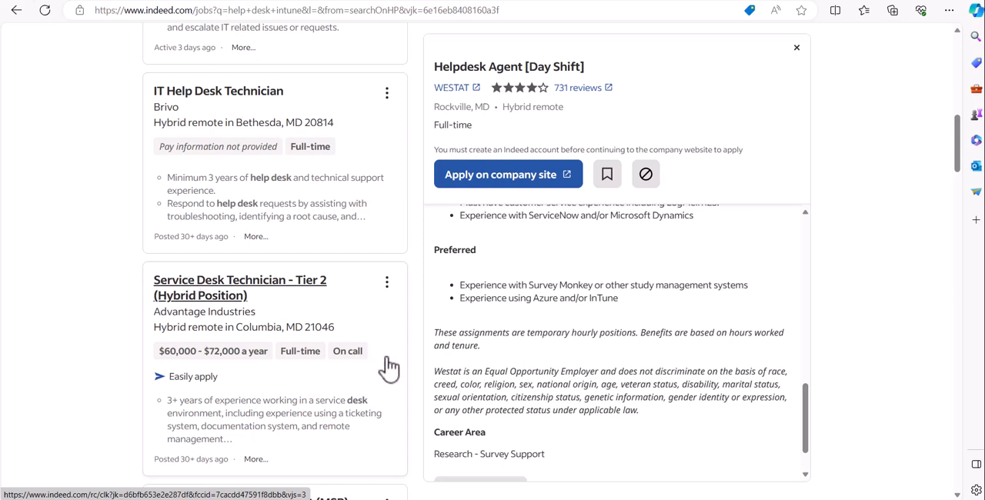
mouse_move(475, 331)
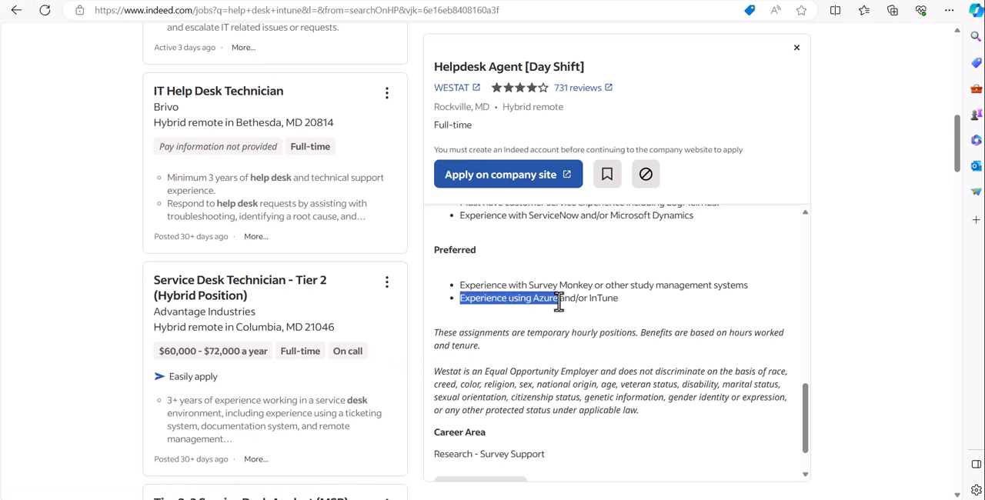
Highlight the 'Experience using Azure and/or InTune' bullet, then select just the word InTune
left_click_drag(559, 299, 618, 298)
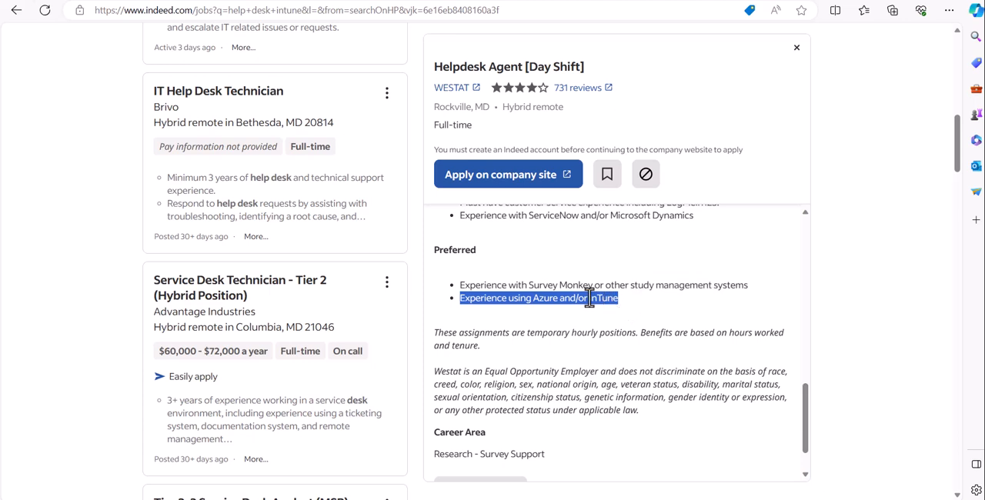
left_click(588, 298)
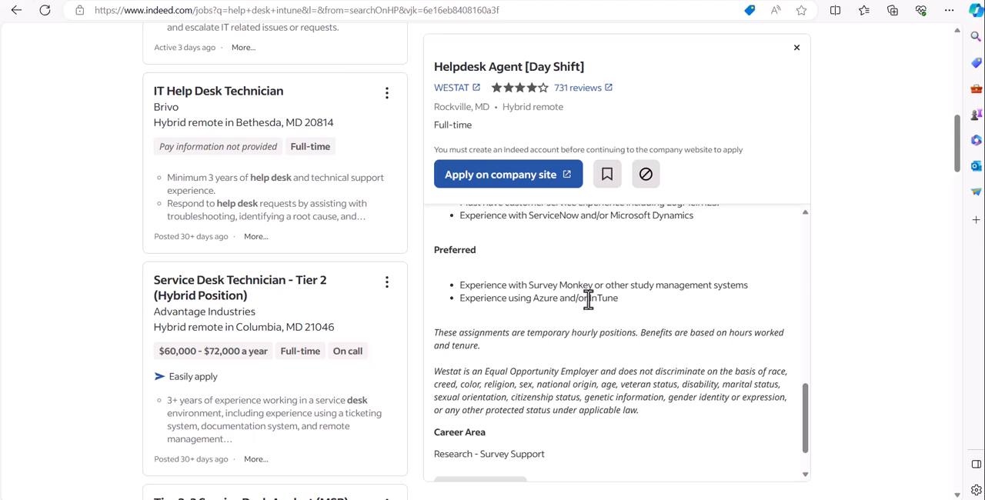
double_click(605, 298)
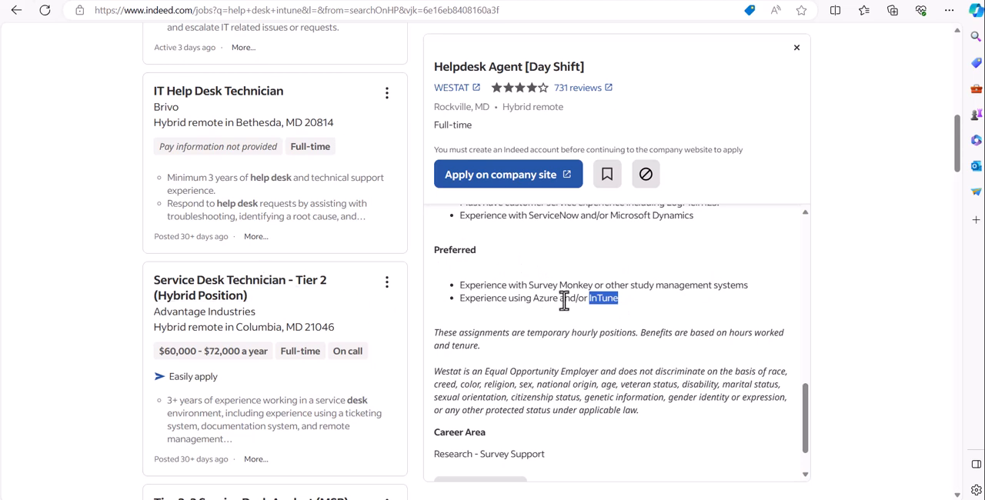
mouse_move(600, 318)
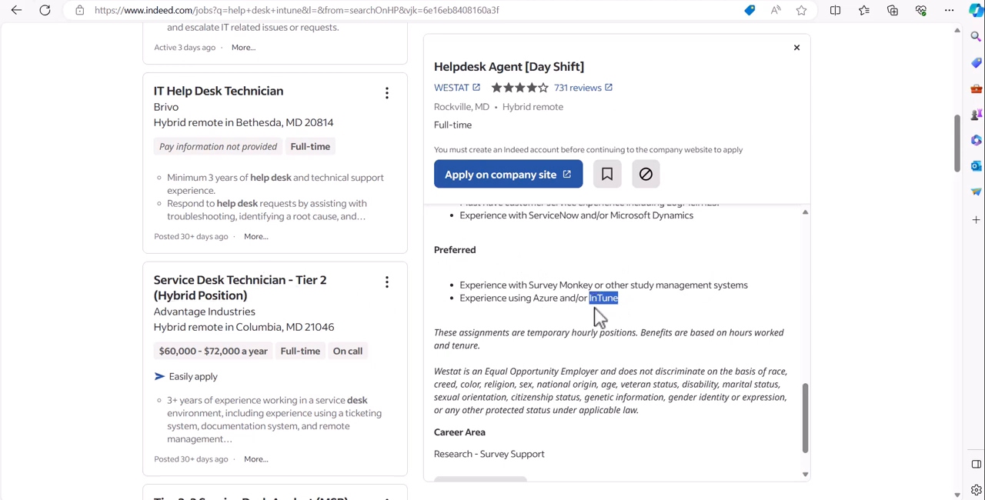
mouse_move(597, 322)
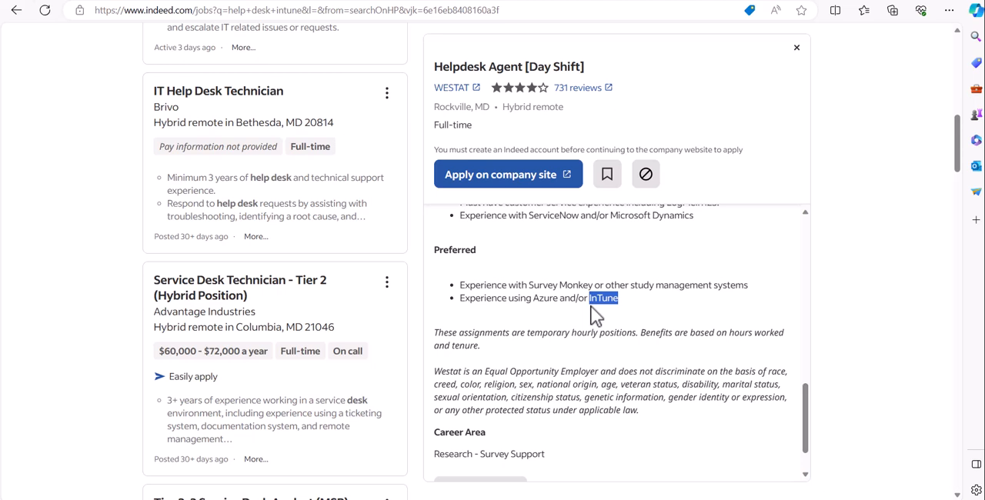
scroll("down", 3)
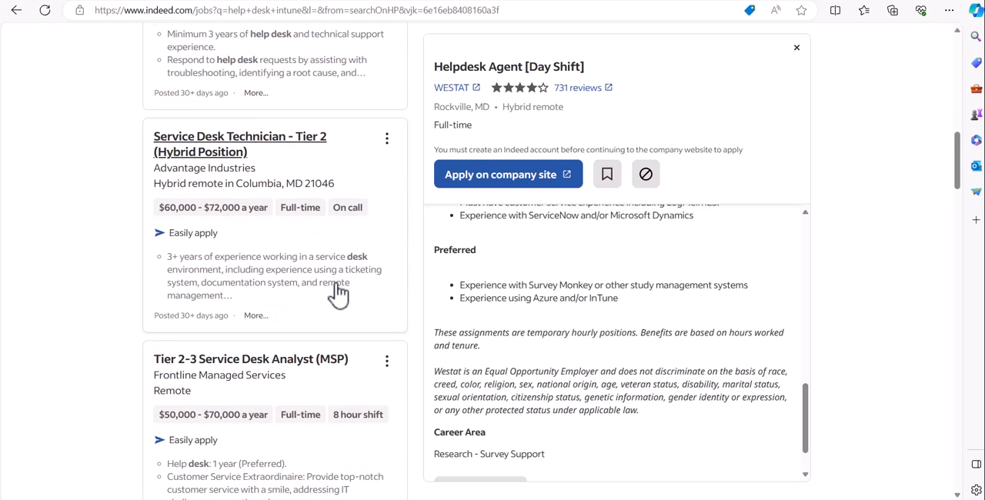
scroll("down", 3)
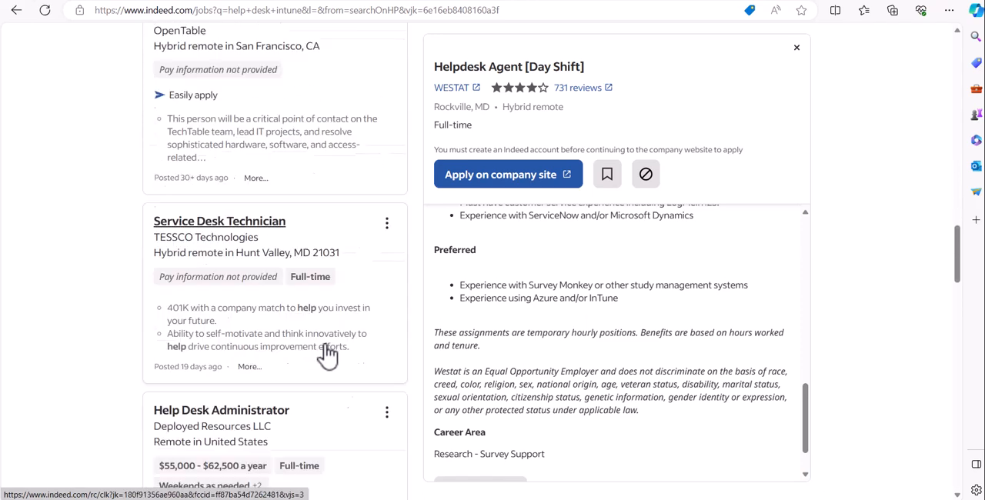
scroll("down", 3)
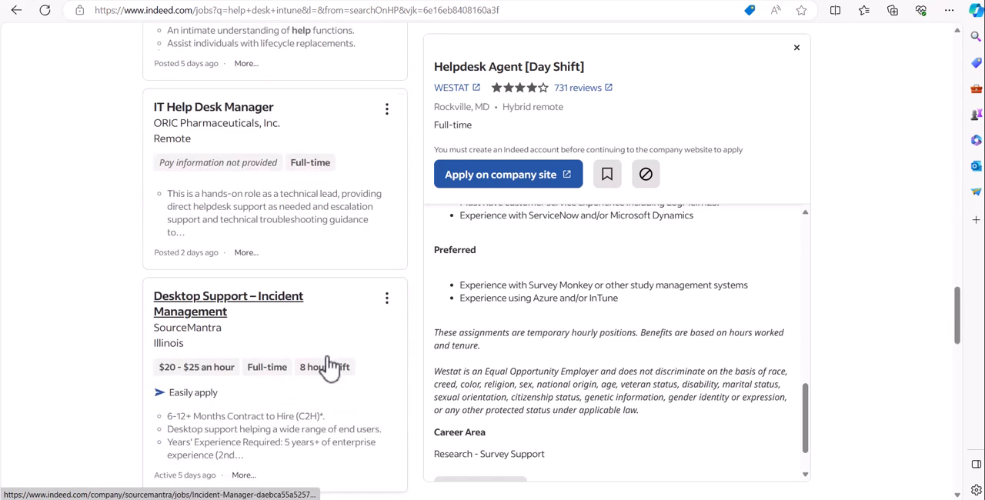
scroll("down", 3)
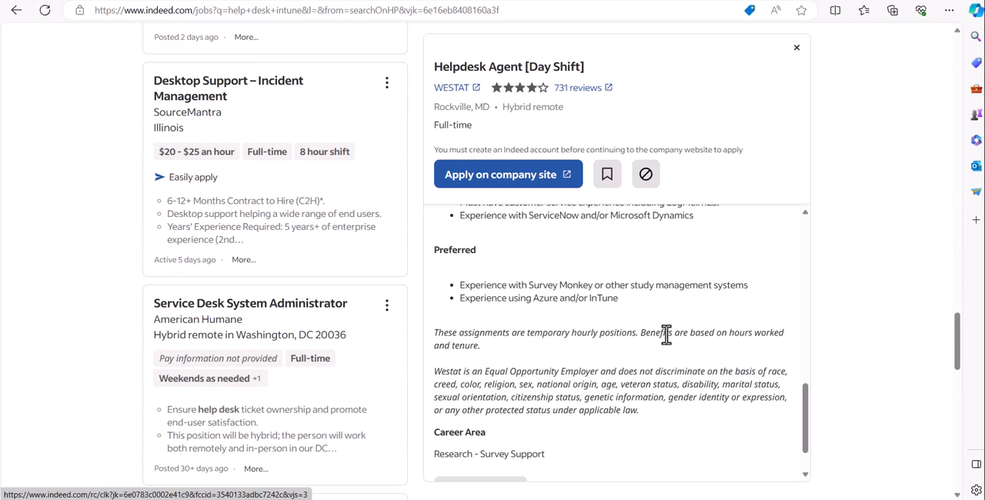
double_click(602, 298)
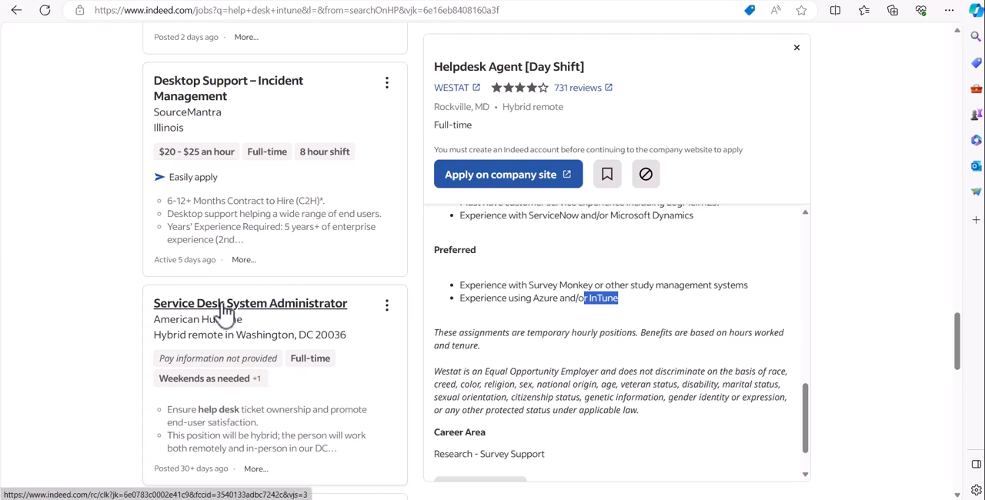
mouse_move(307, 339)
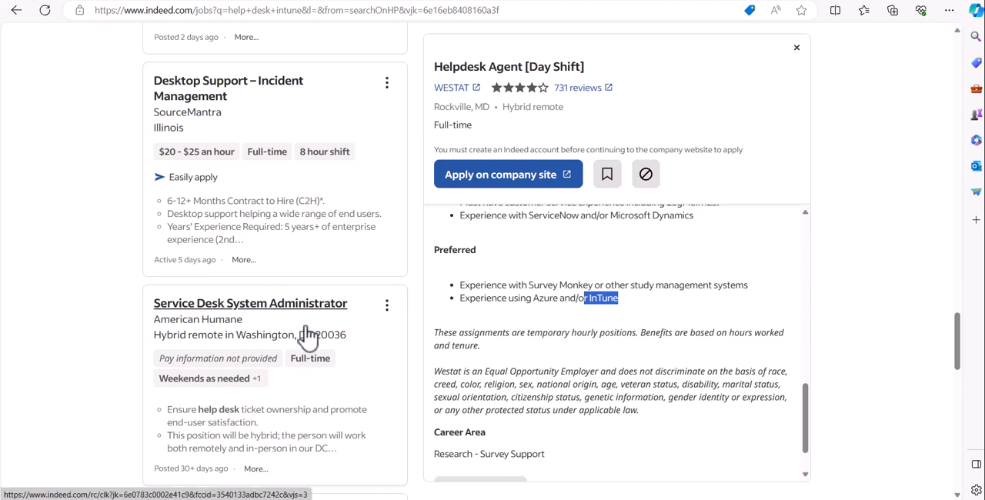
scroll("down", 3)
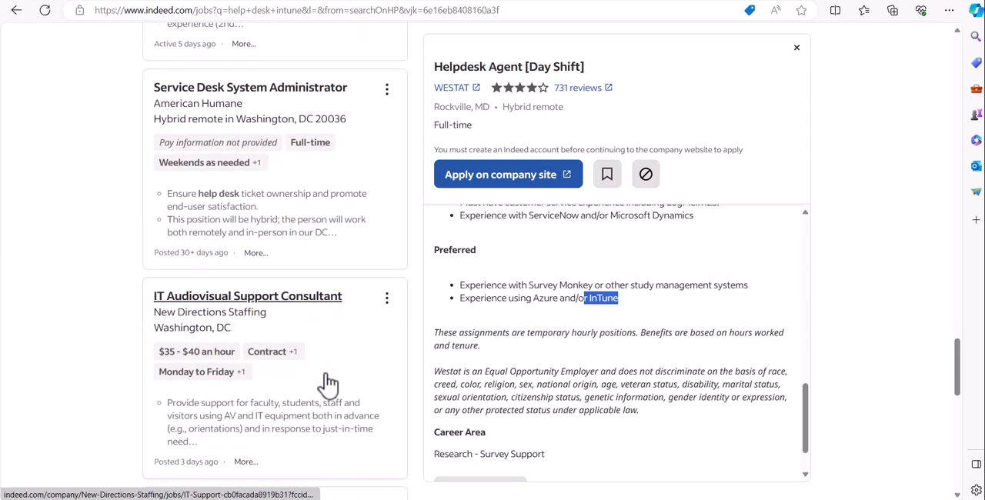
scroll("down", 3)
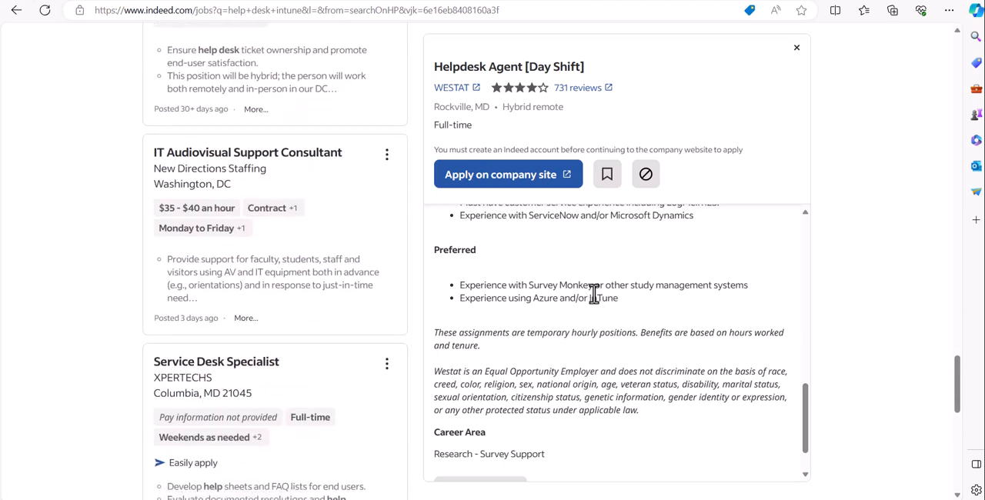
mouse_move(589, 300)
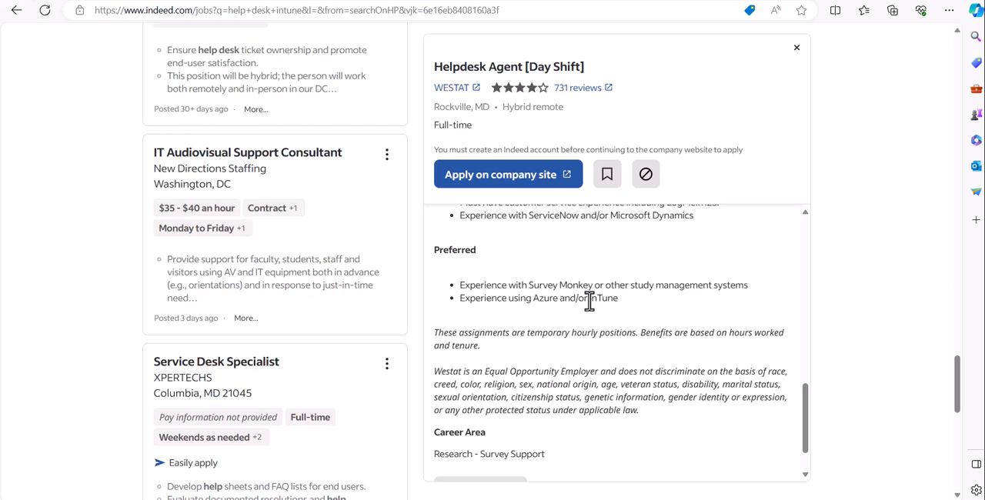
mouse_move(591, 300)
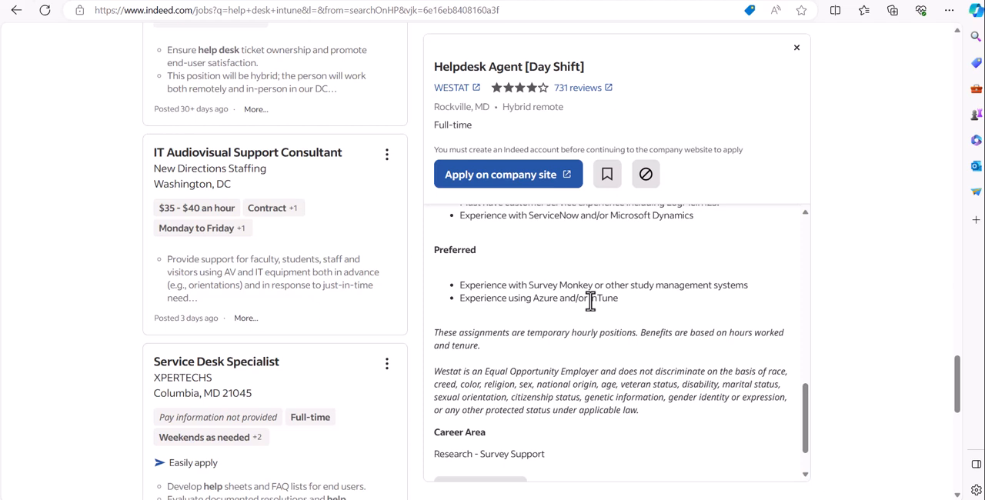
mouse_move(591, 302)
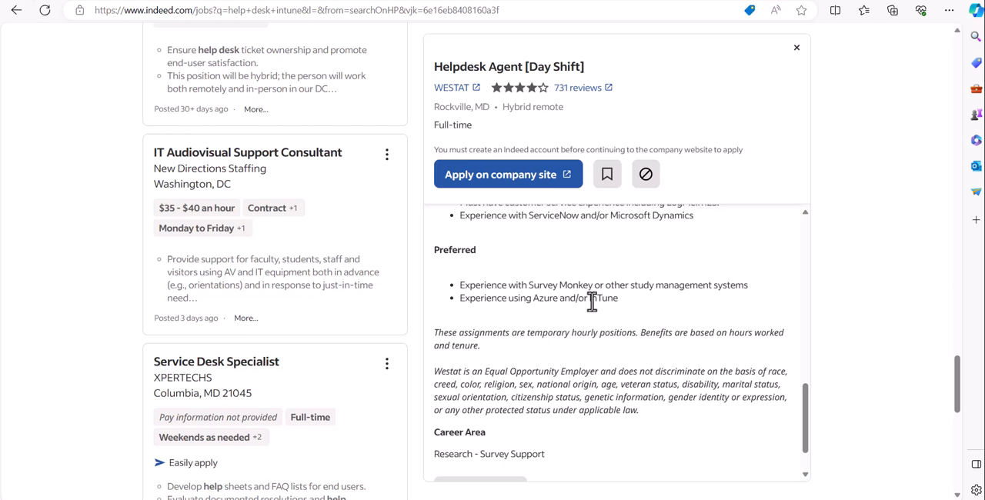
mouse_move(591, 301)
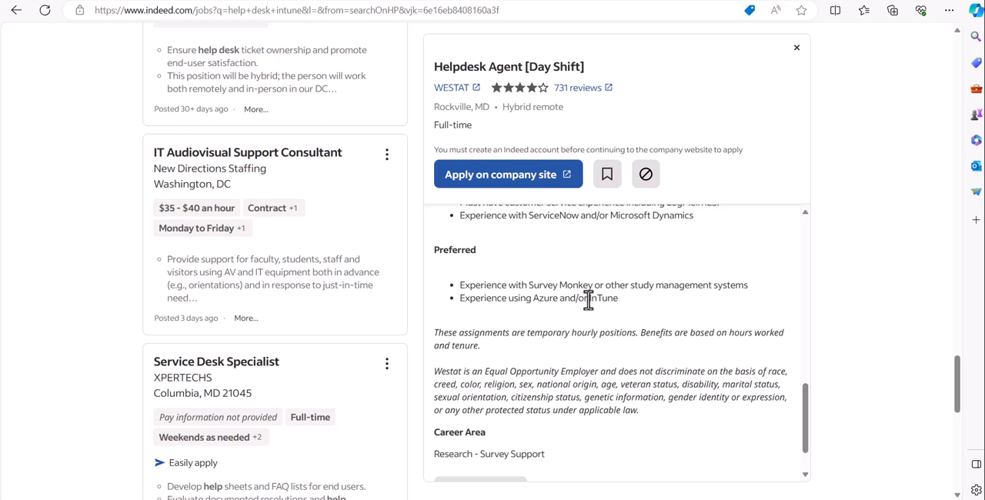
double_click(605, 297)
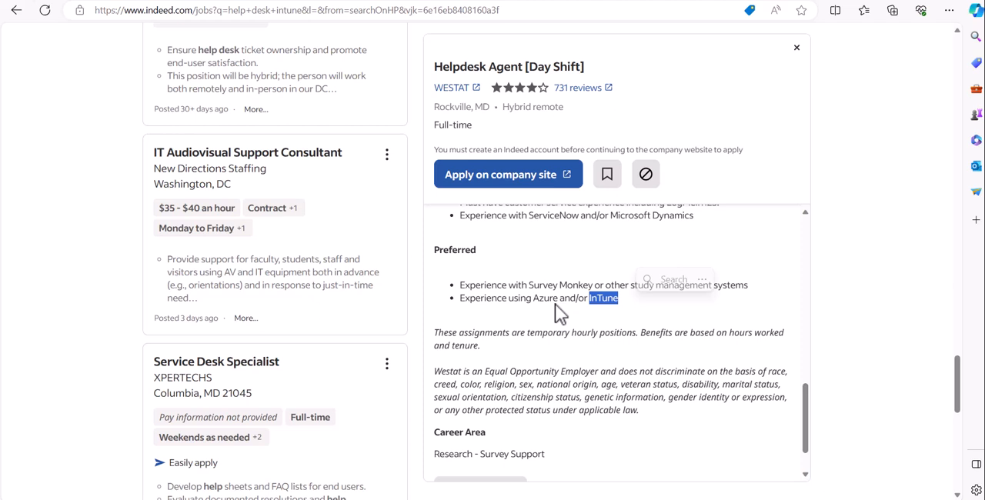
mouse_move(724, 44)
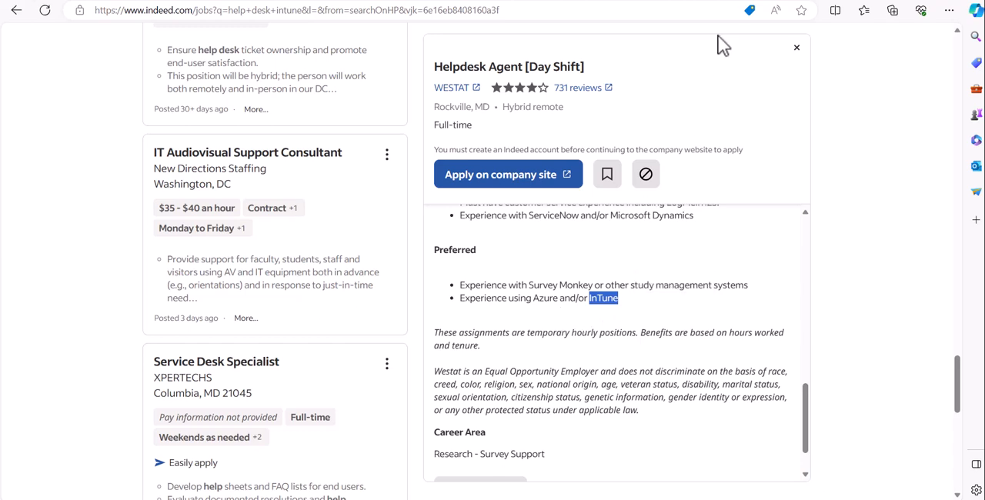
Check the Intune admin center page, then open Endpoint Manager from the Microsoft 365 admin center
left_click(603, 298)
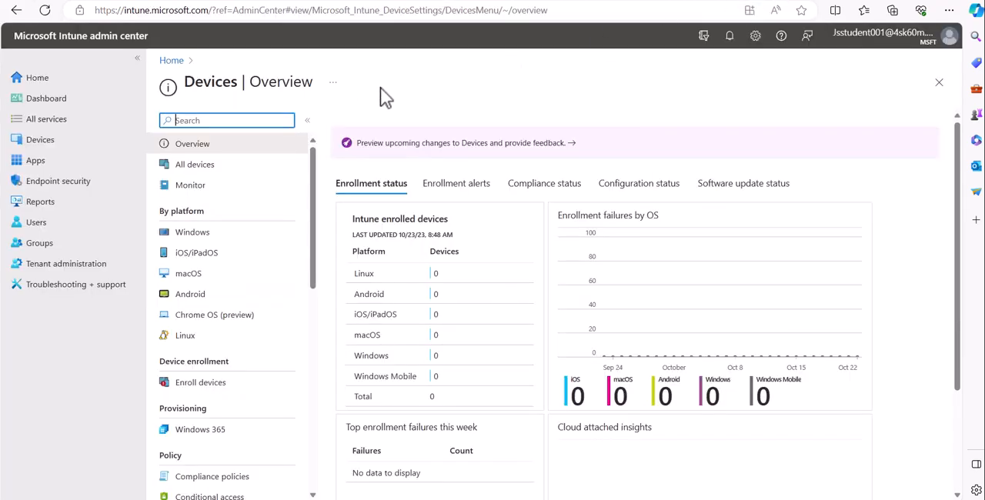
mouse_move(724, 86)
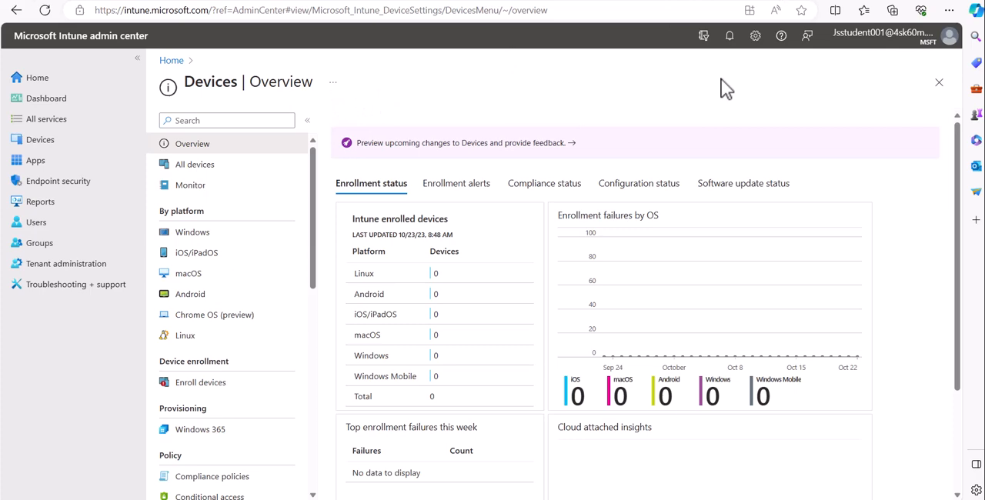
mouse_move(185, 103)
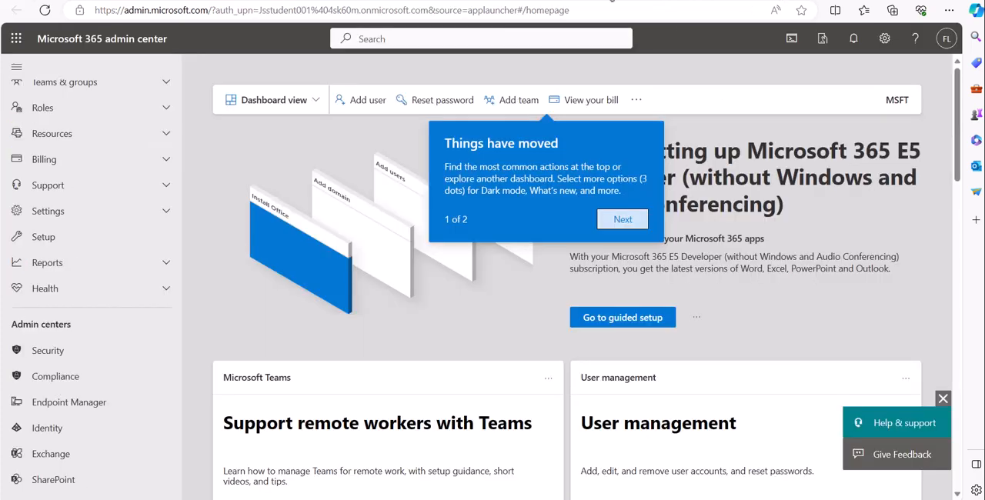
mouse_move(400, 304)
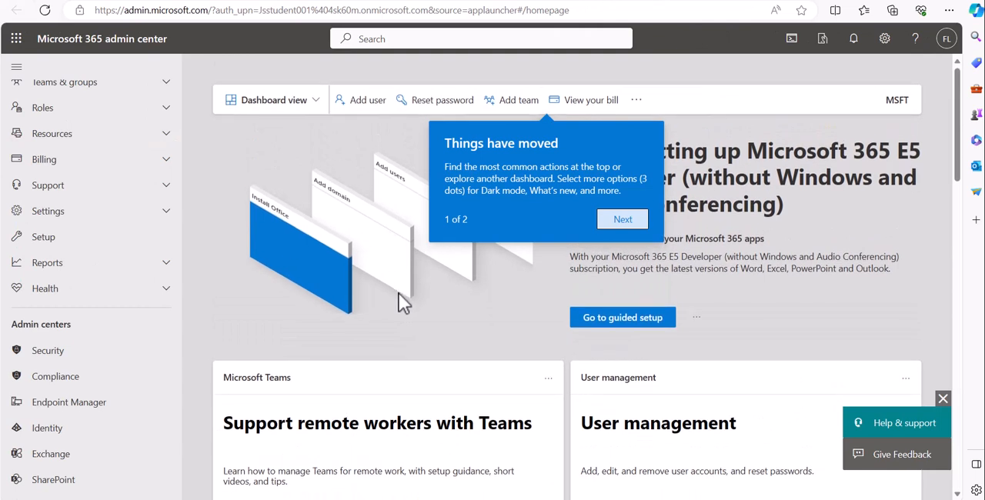
mouse_move(340, 368)
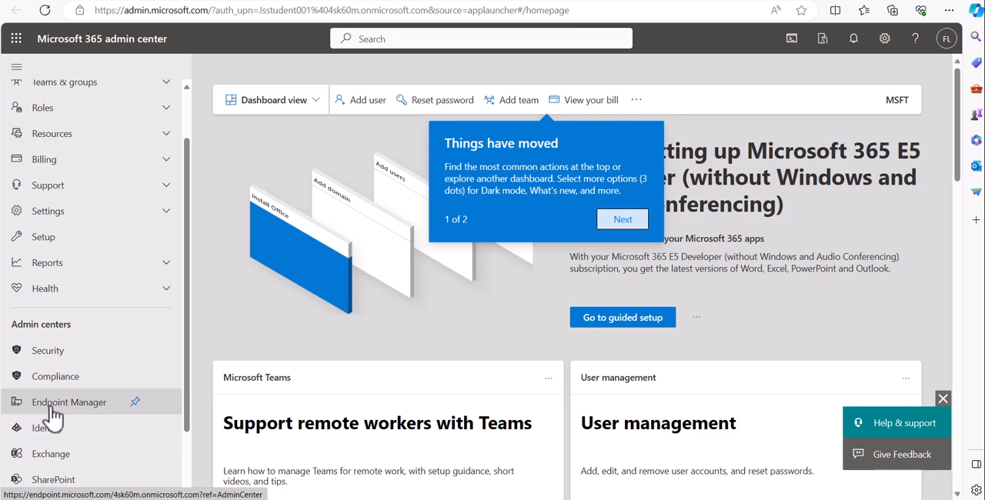
mouse_move(74, 422)
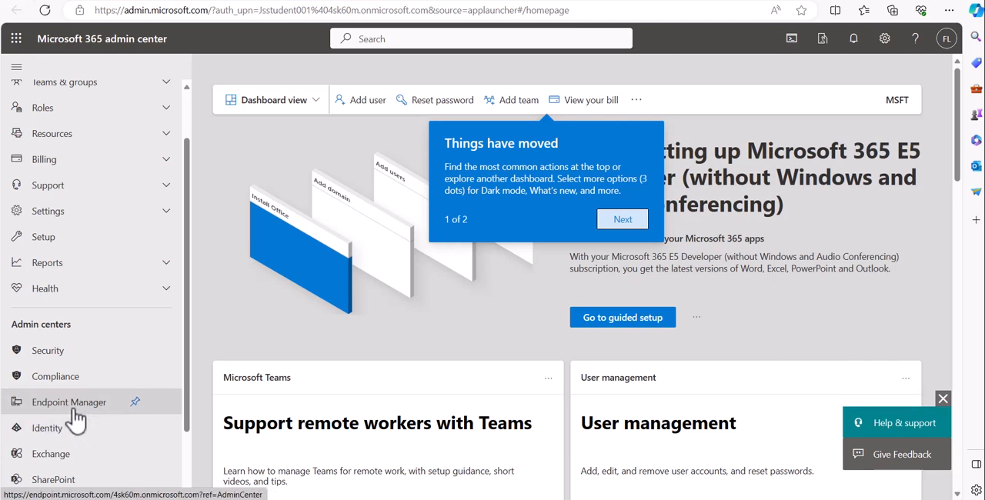
left_click(69, 402)
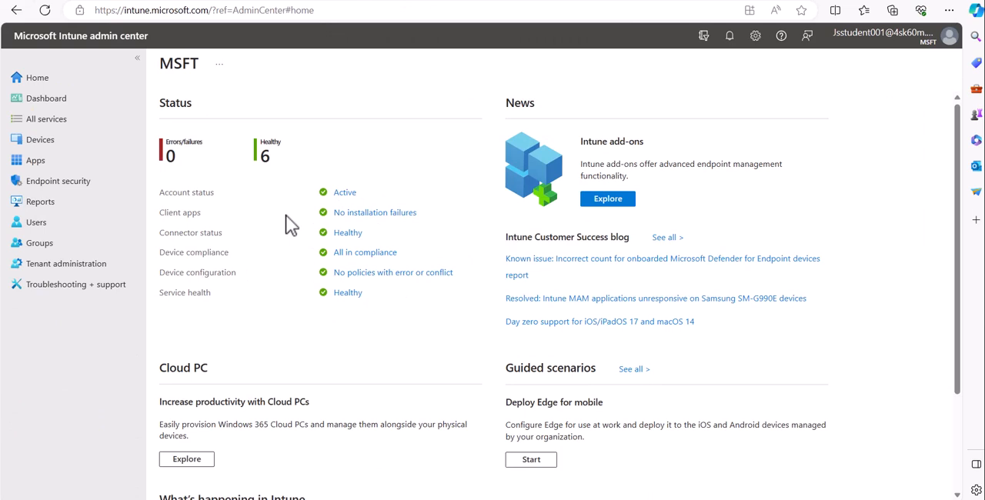
mouse_move(36, 160)
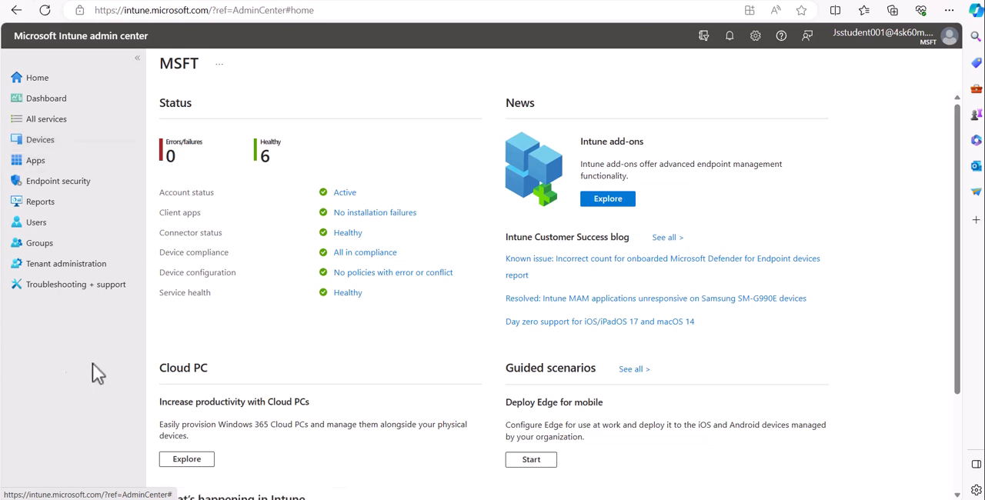
mouse_move(141, 337)
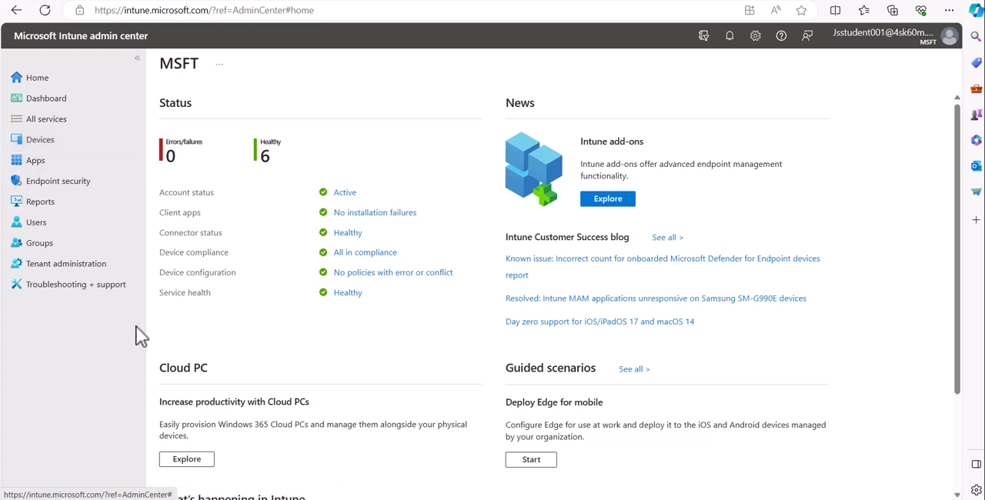
mouse_move(40, 139)
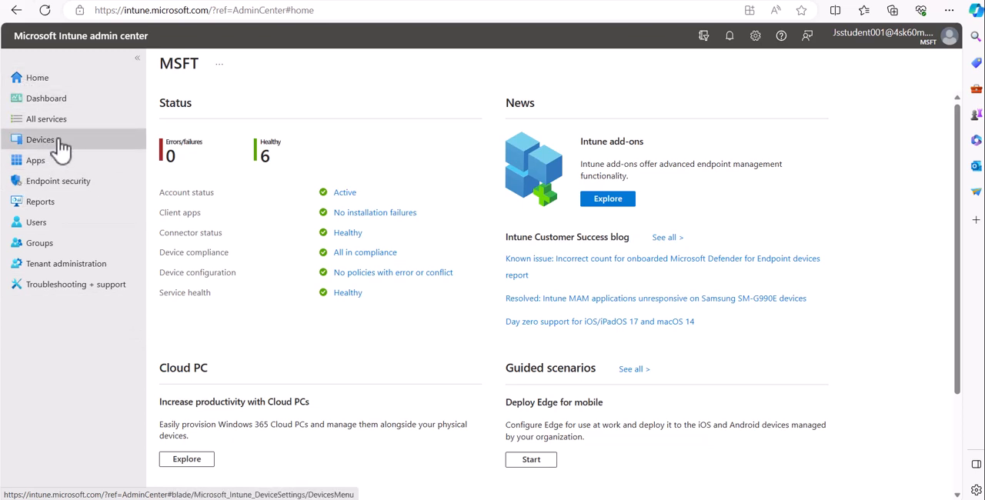
mouse_move(41, 139)
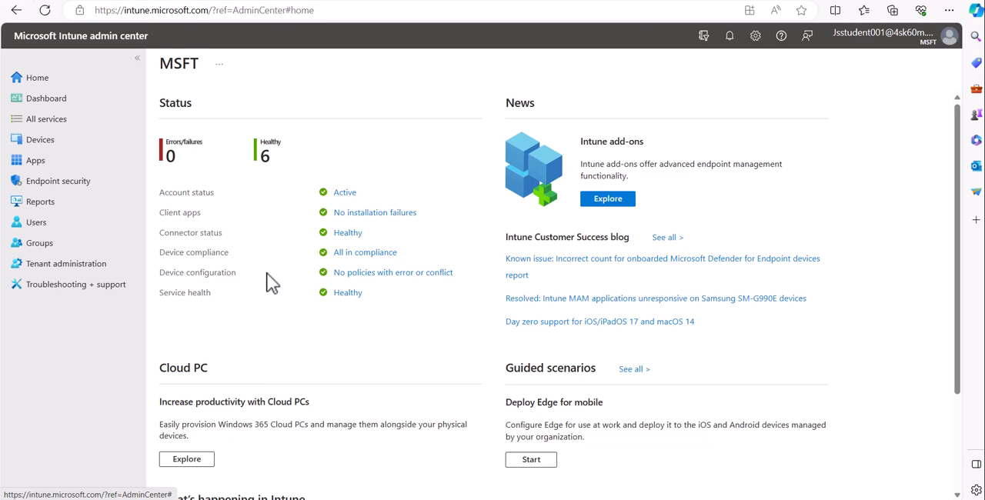
mouse_move(270, 283)
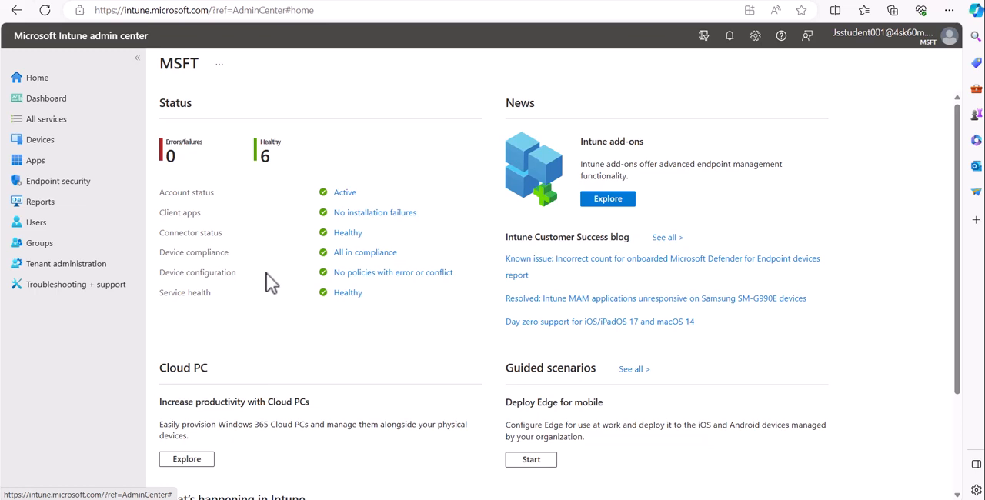
mouse_move(644, 183)
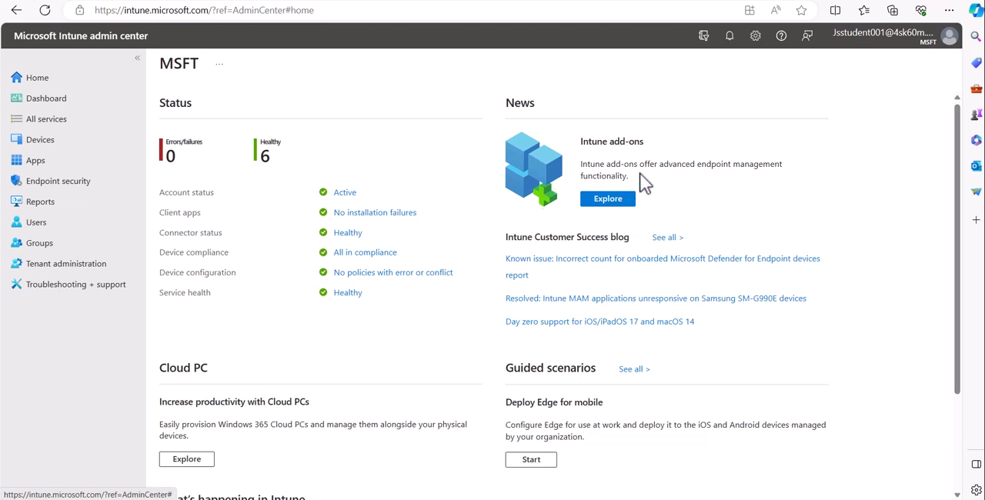
mouse_move(783, 162)
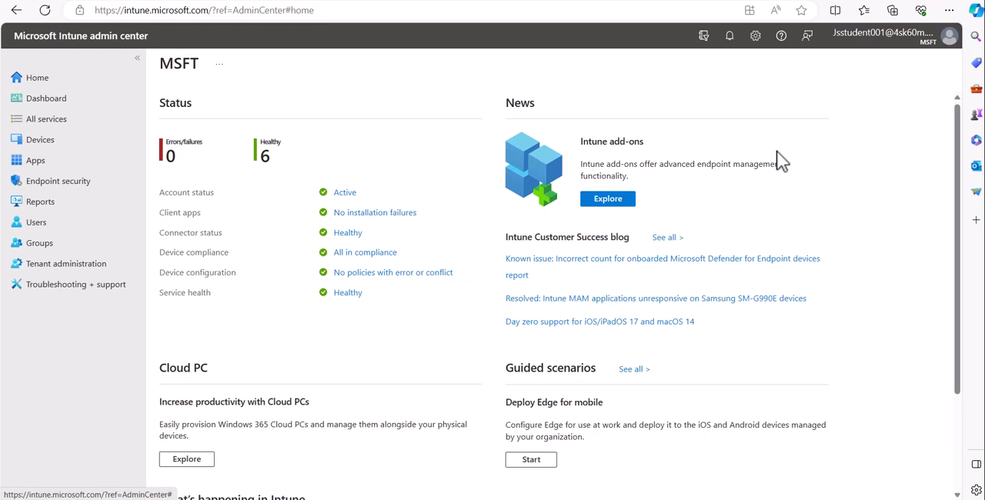
mouse_move(780, 158)
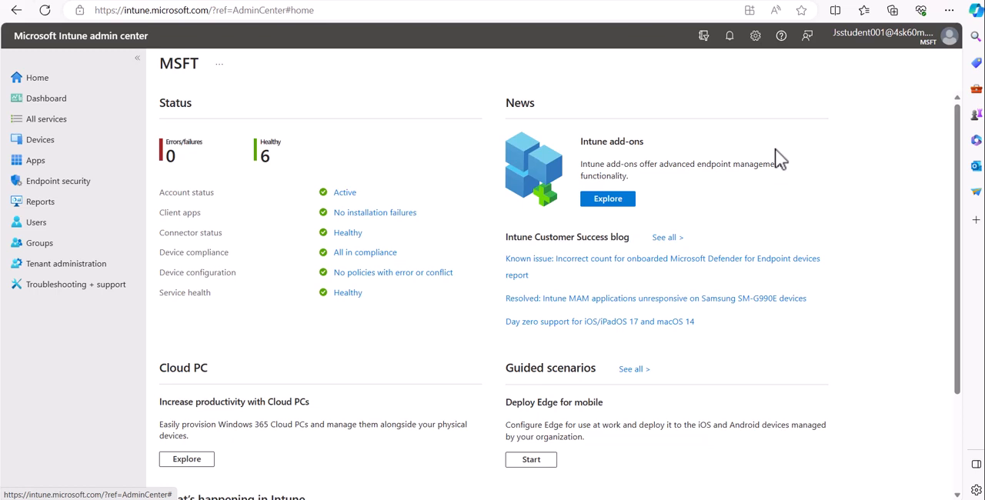
mouse_move(474, 170)
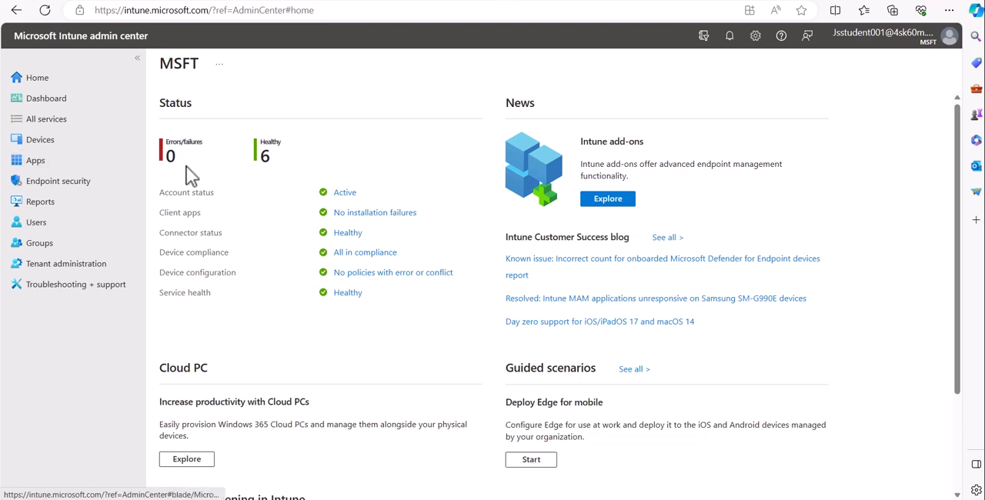
mouse_move(388, 171)
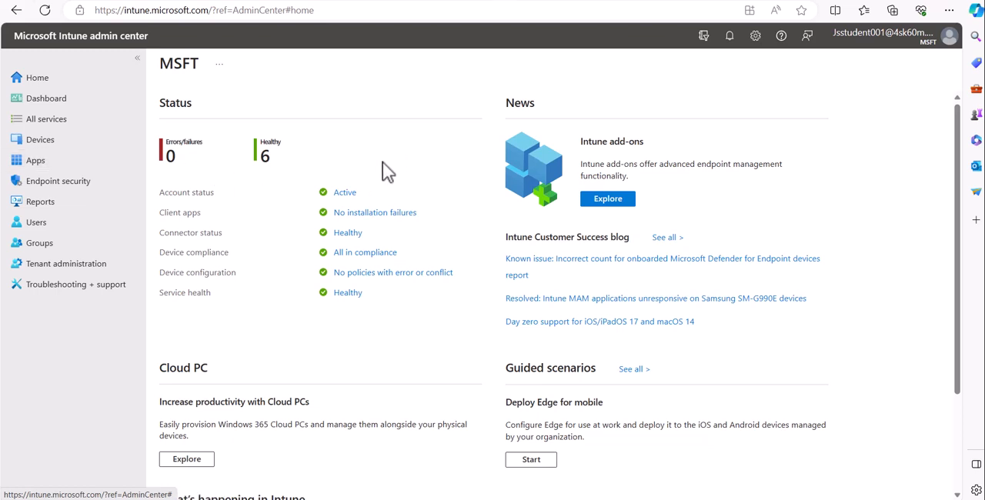
mouse_move(471, 104)
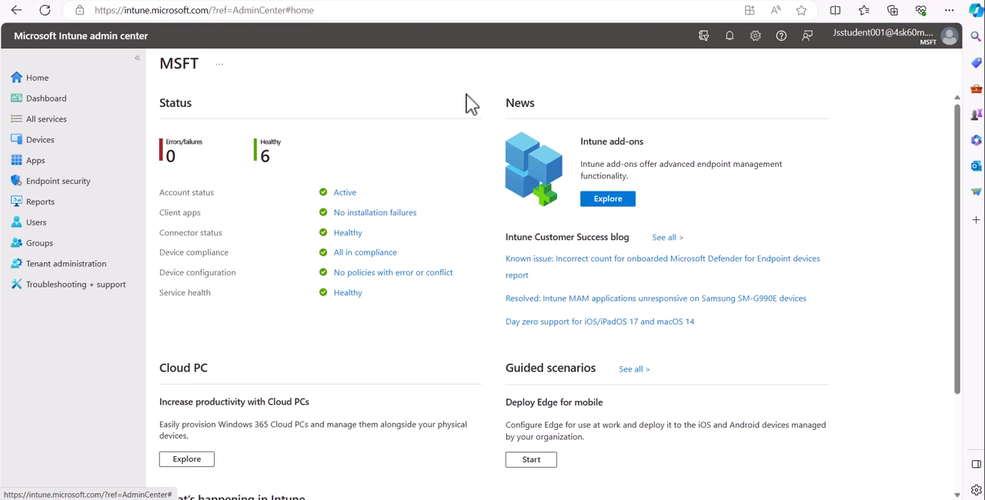
mouse_move(428, 107)
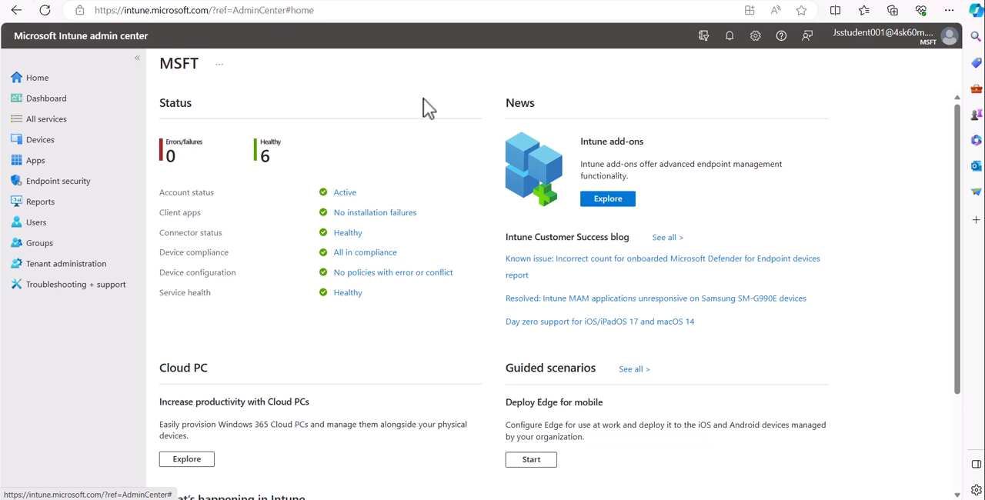
mouse_move(577, 83)
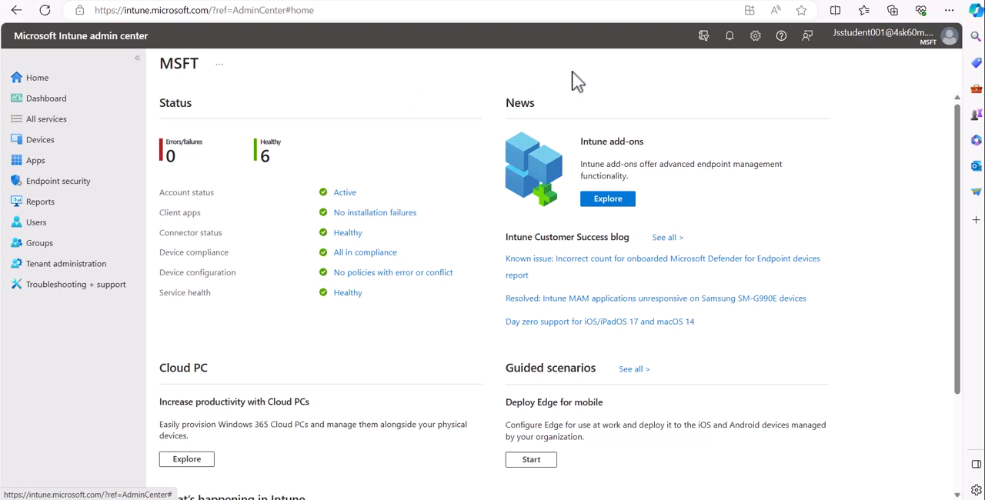
mouse_move(504, 54)
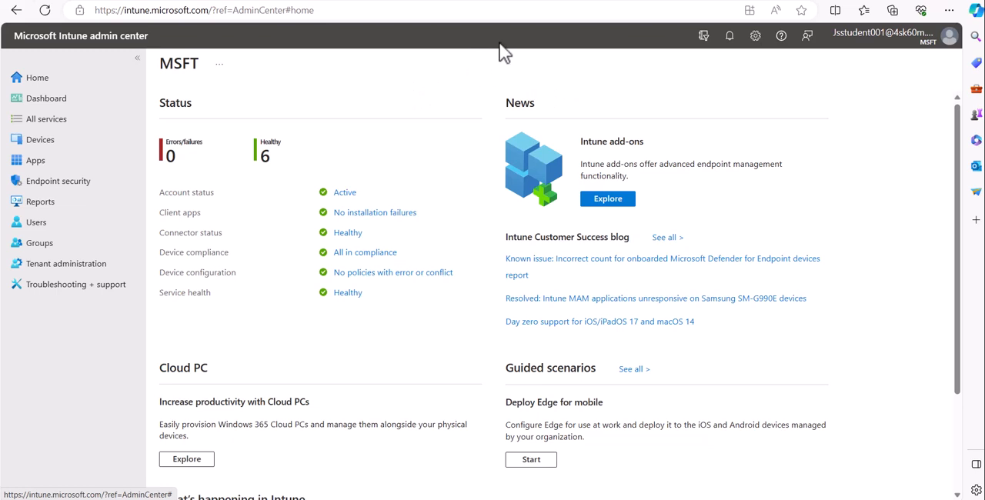
mouse_move(391, 90)
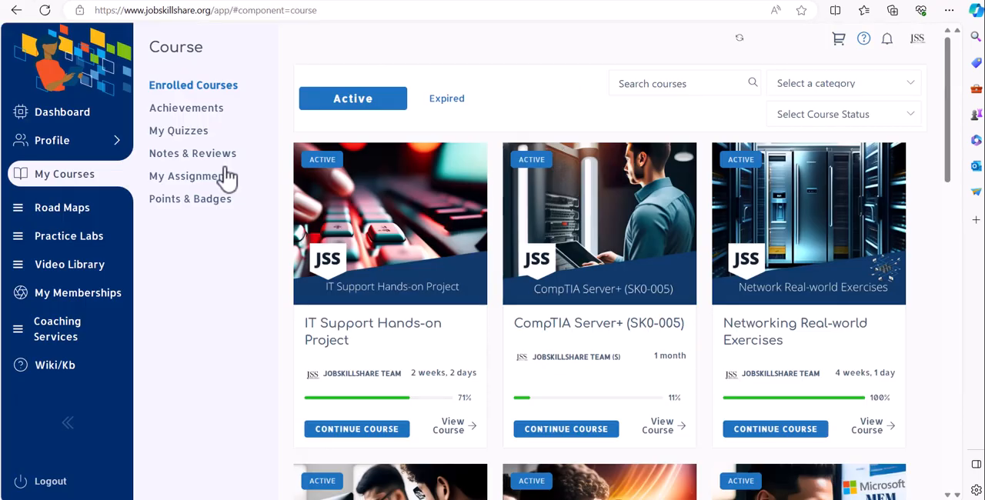
mouse_move(270, 233)
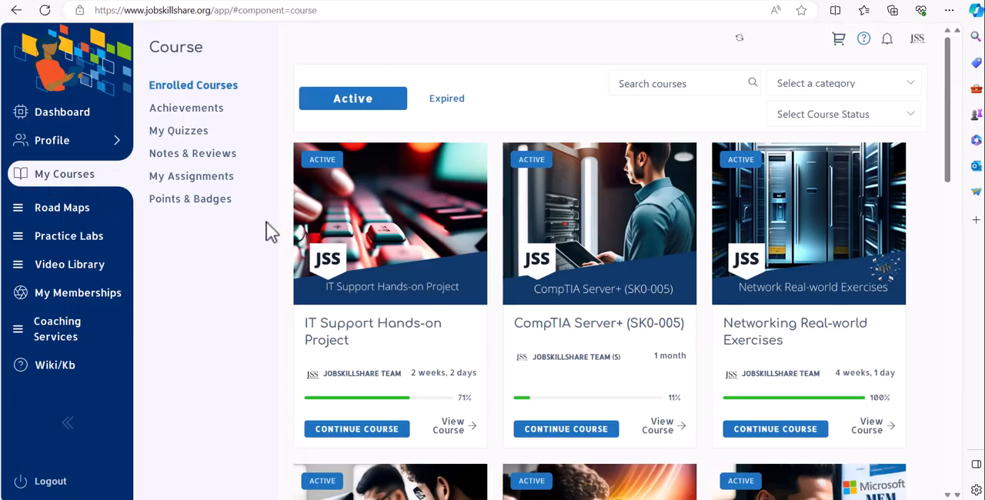
Scroll the enrolled courses list down to the Microsoft endpoint manager and Intune Training card
scroll("down", 3)
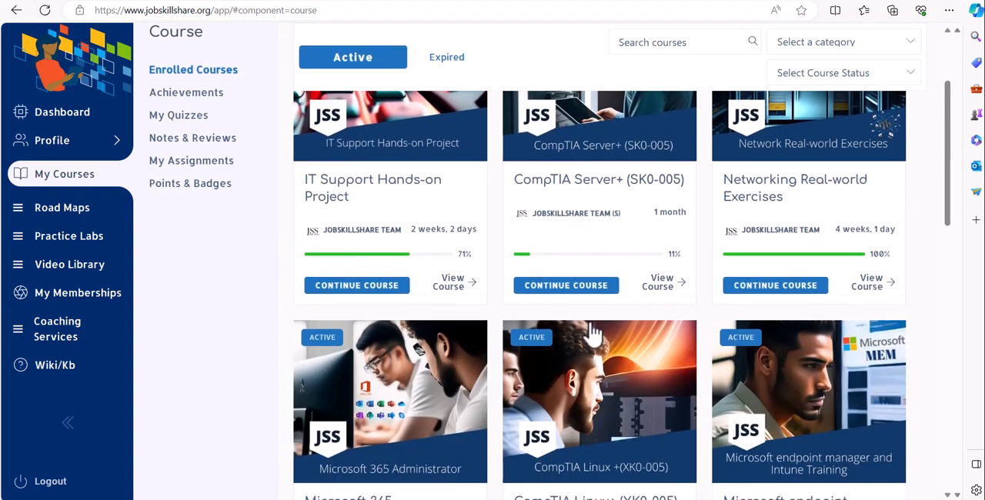
scroll("down", 3)
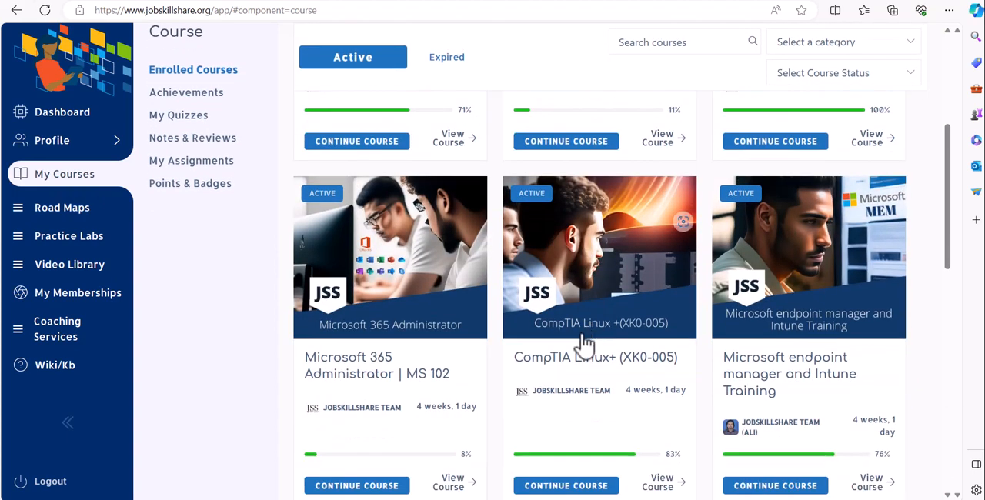
mouse_move(799, 391)
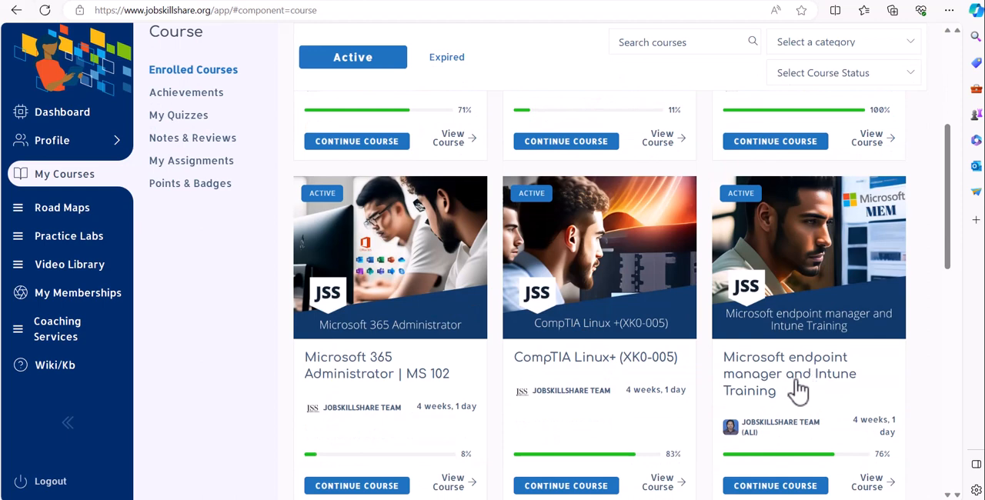
mouse_move(644, 92)
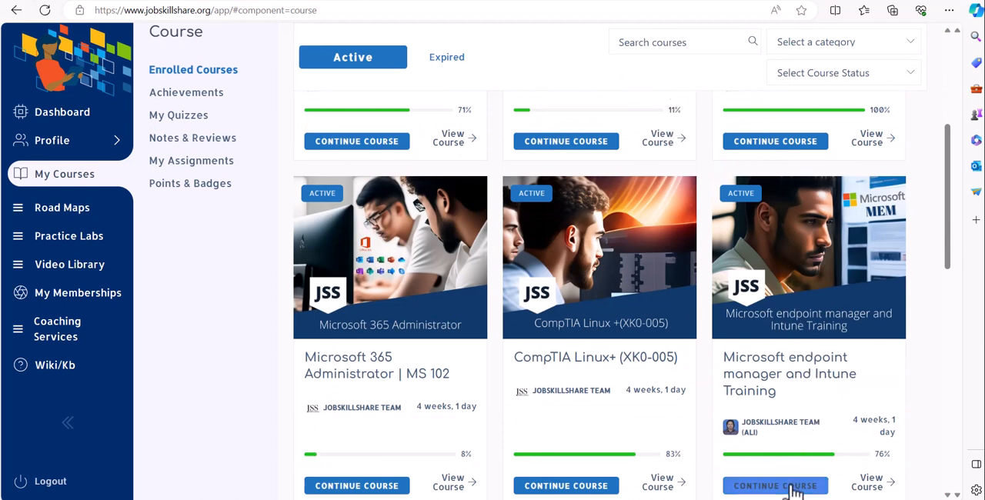
Continue the Intune Training course and scroll the lesson sidebar to the Introductory Lecture
left_click(775, 486)
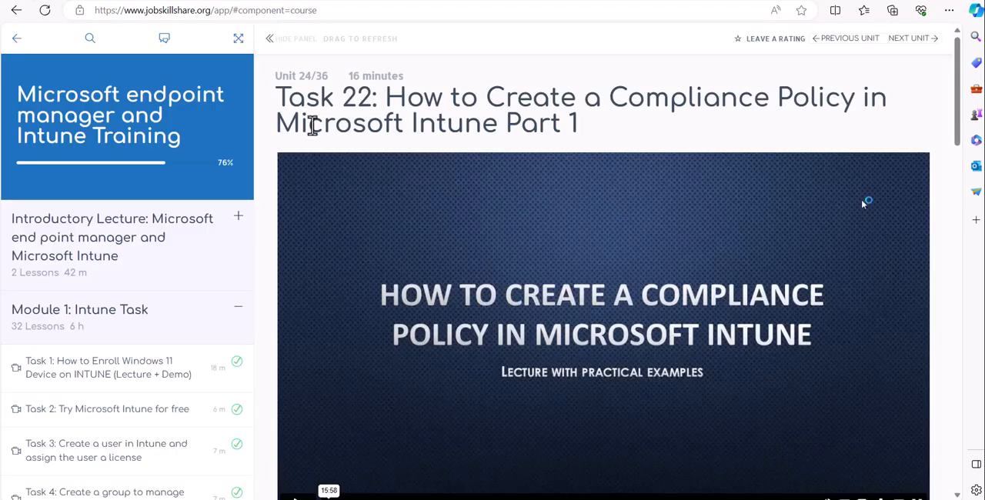
mouse_move(166, 209)
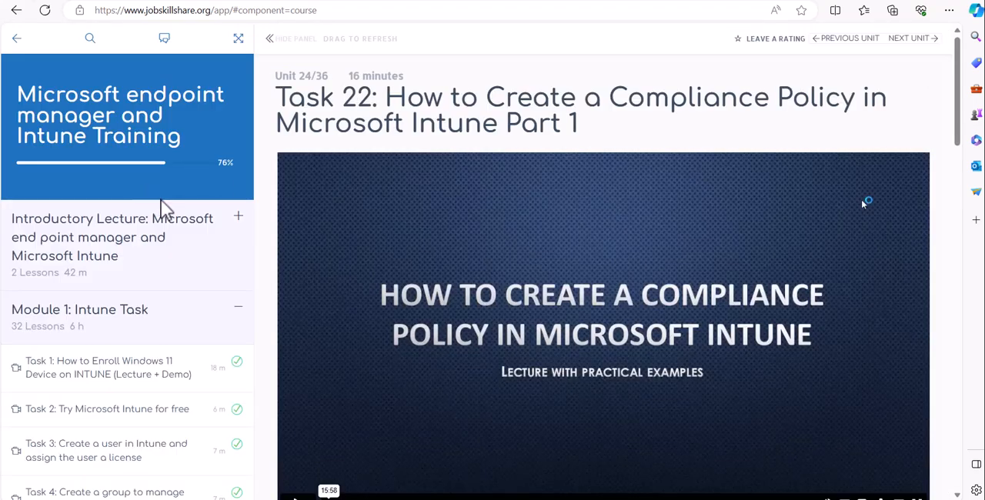
mouse_move(191, 347)
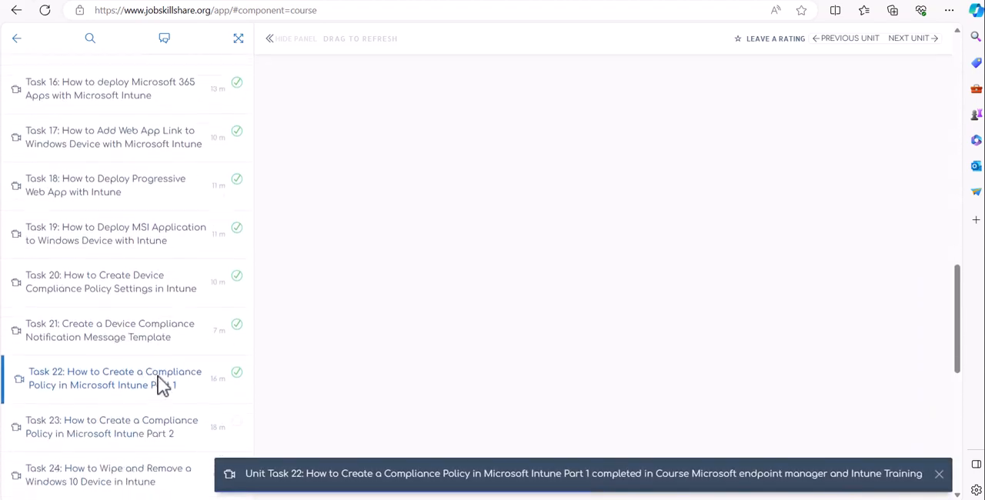
scroll("down", 3)
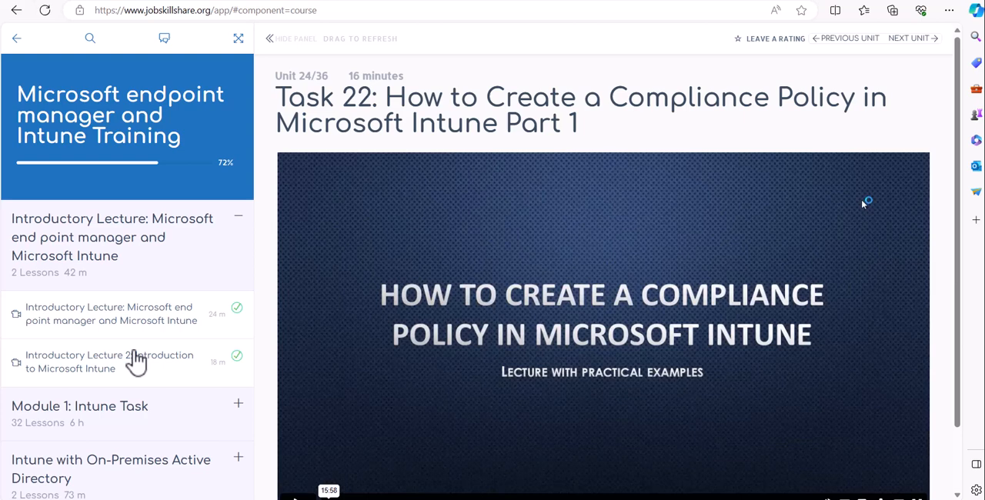
mouse_move(154, 324)
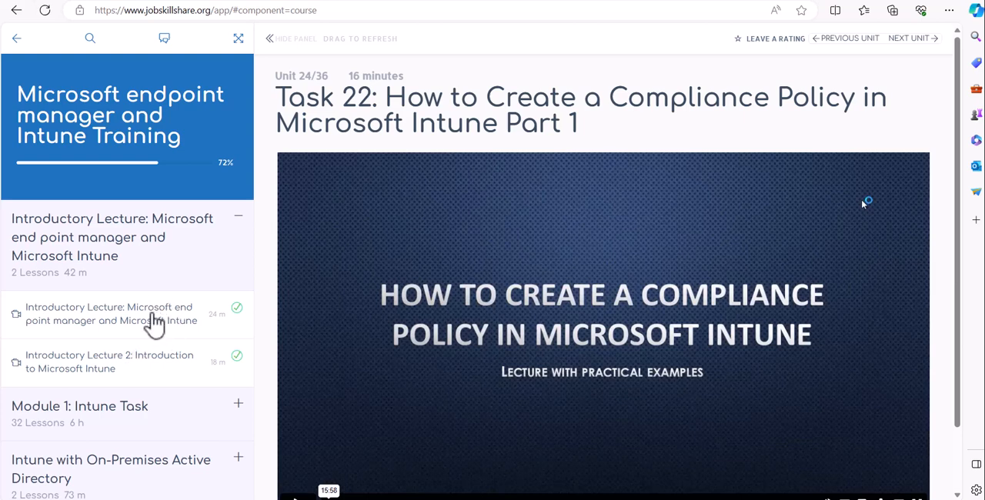
mouse_move(258, 124)
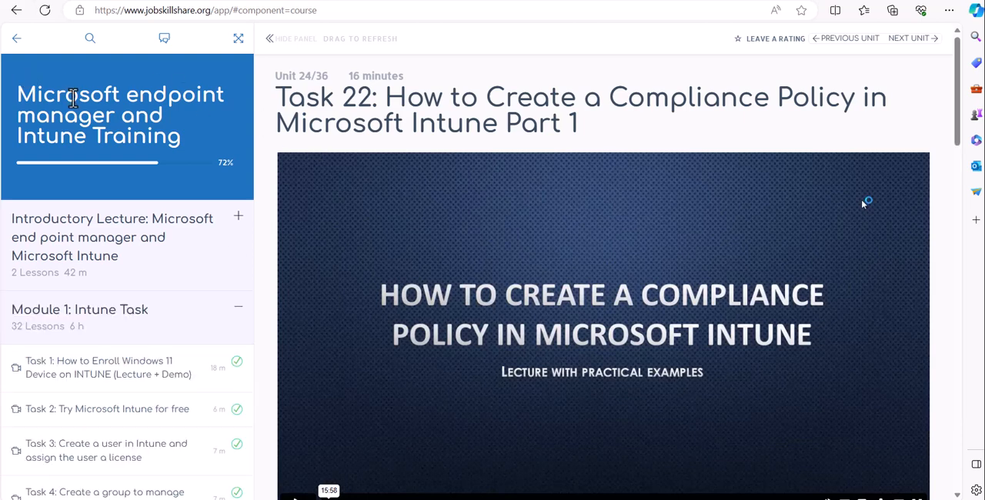
mouse_move(112, 362)
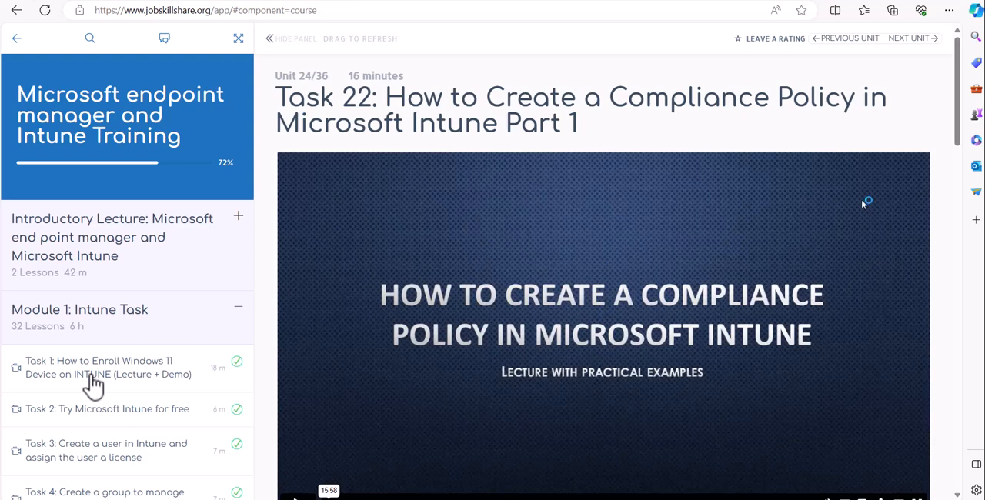
mouse_move(92, 382)
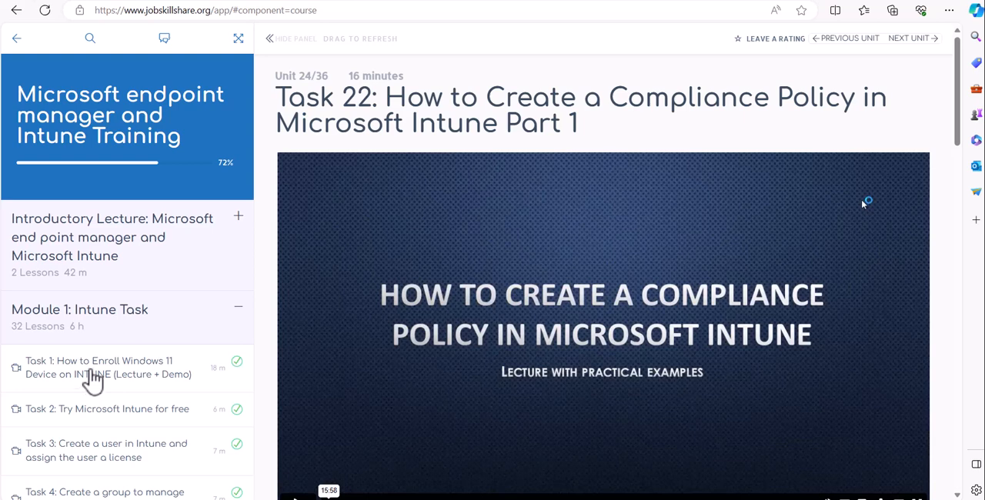
mouse_move(217, 168)
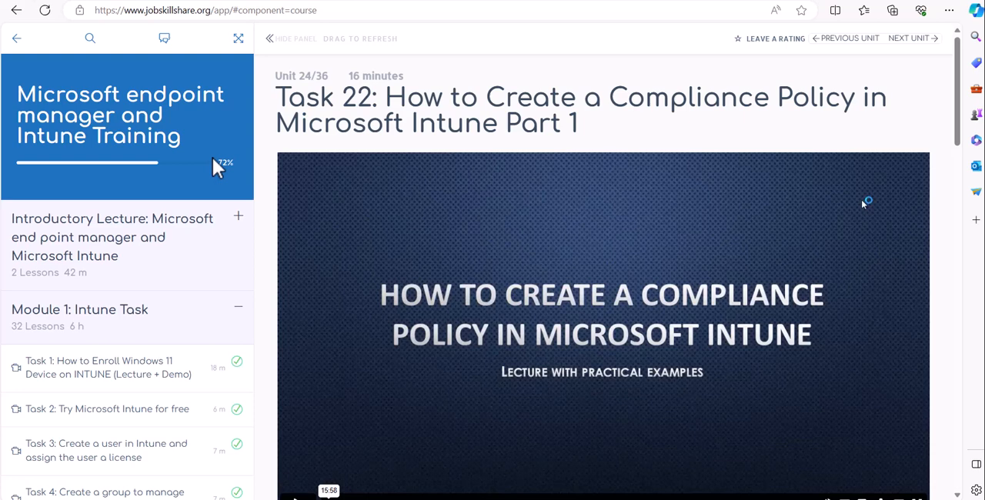
mouse_move(246, 264)
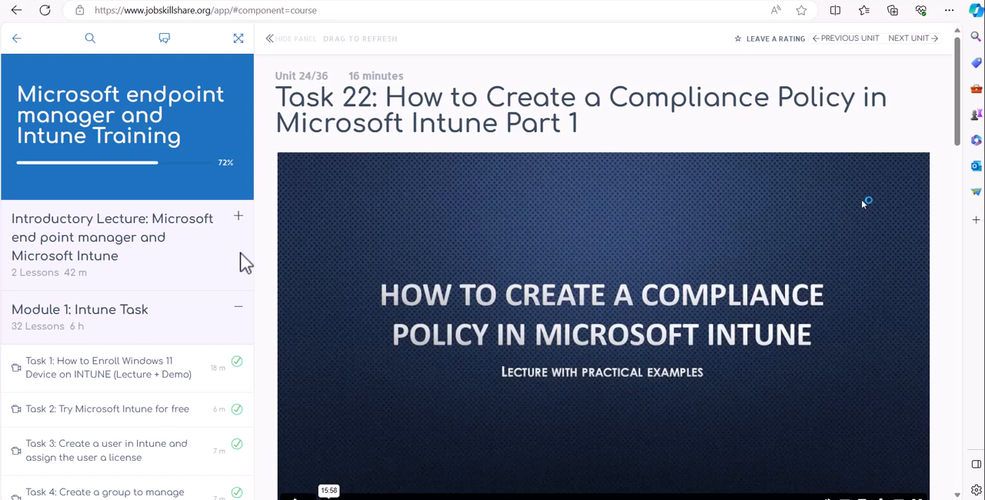
mouse_move(243, 254)
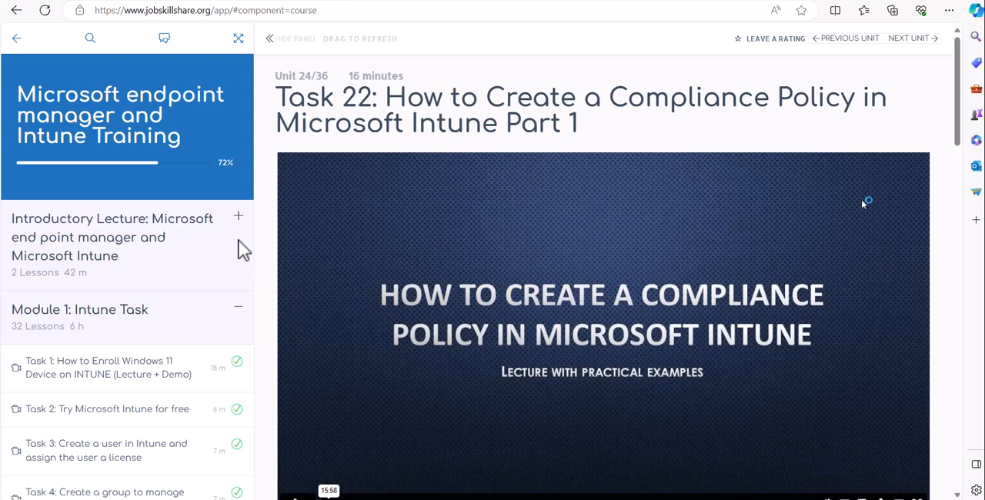
mouse_move(208, 258)
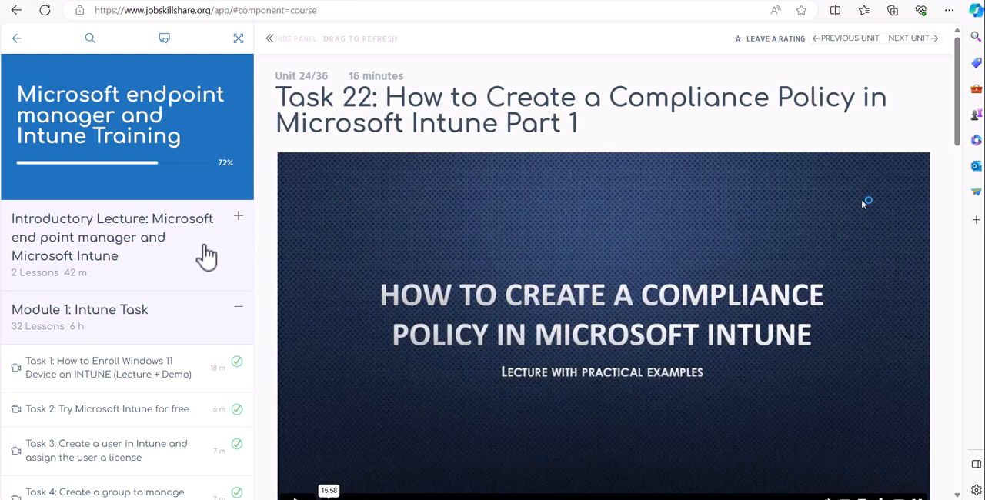
mouse_move(166, 335)
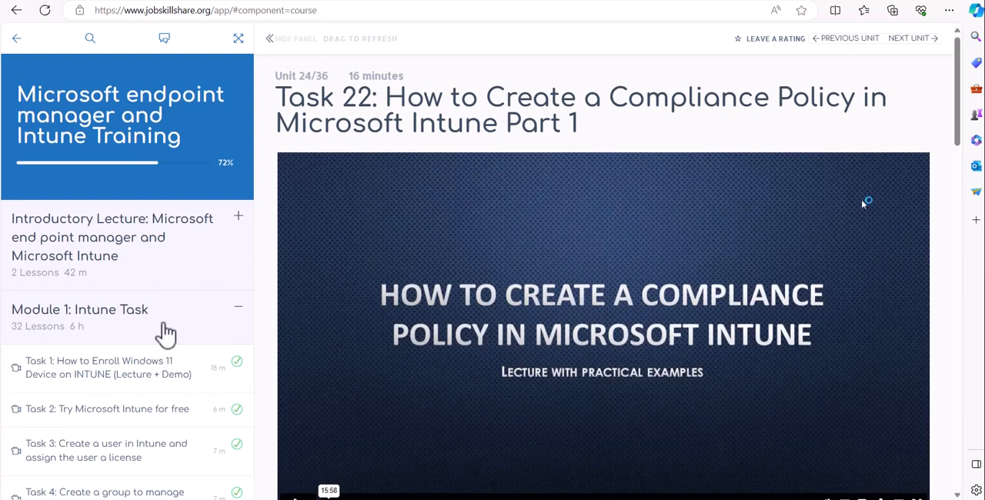
mouse_move(107, 356)
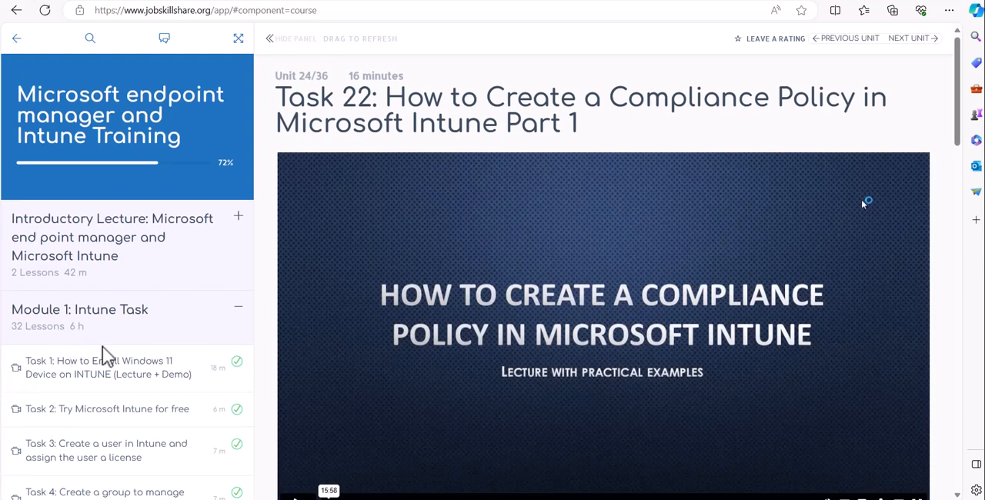
mouse_move(105, 354)
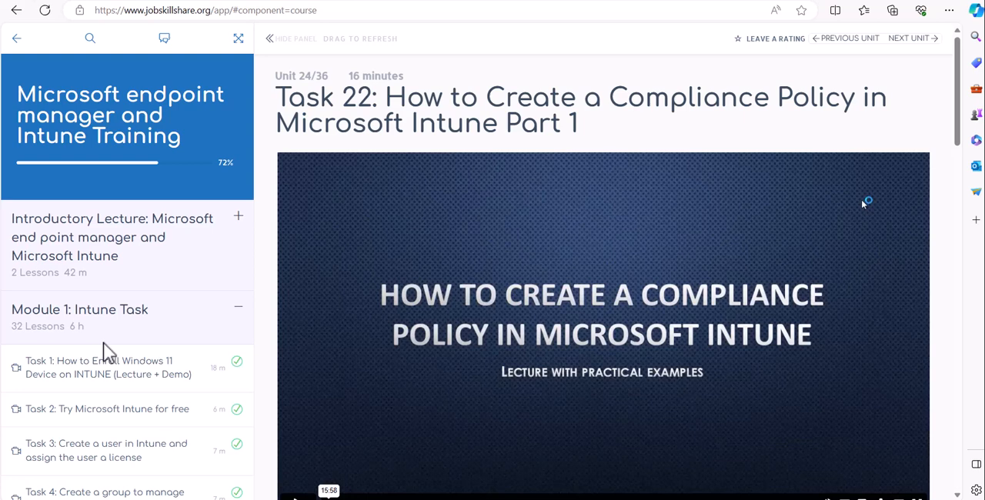
mouse_move(328, 250)
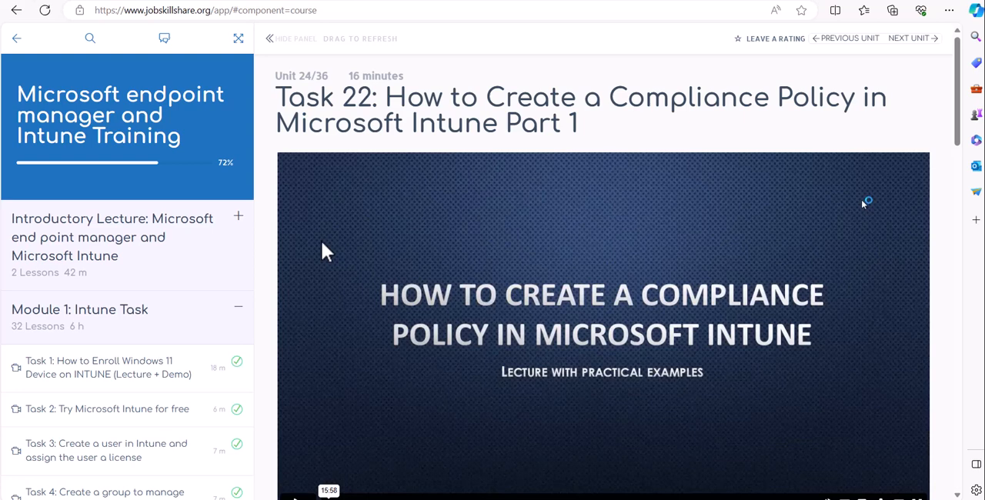
mouse_move(204, 137)
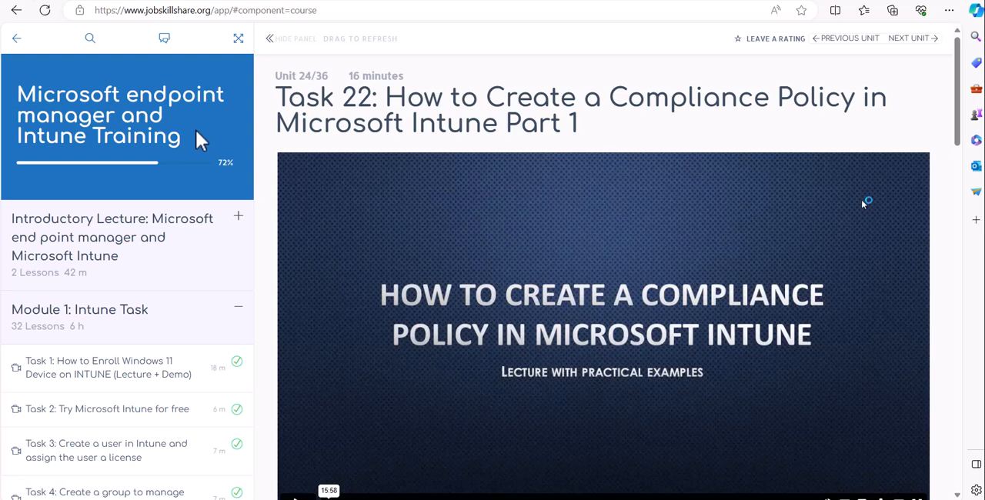
mouse_move(245, 199)
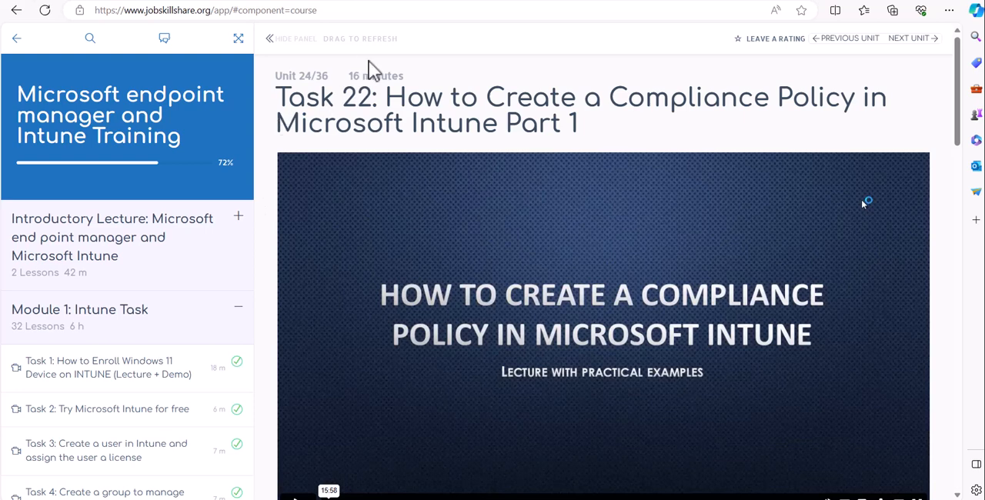
mouse_move(158, 227)
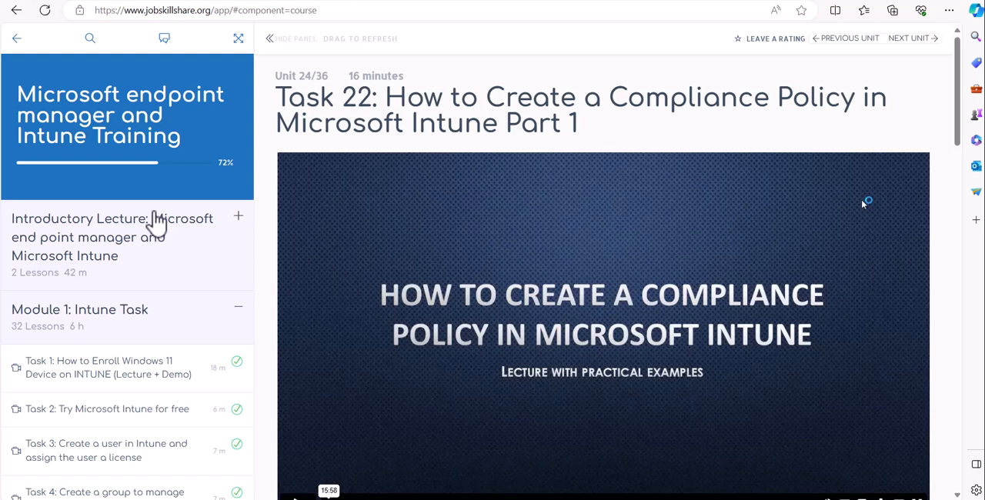
mouse_move(296, 25)
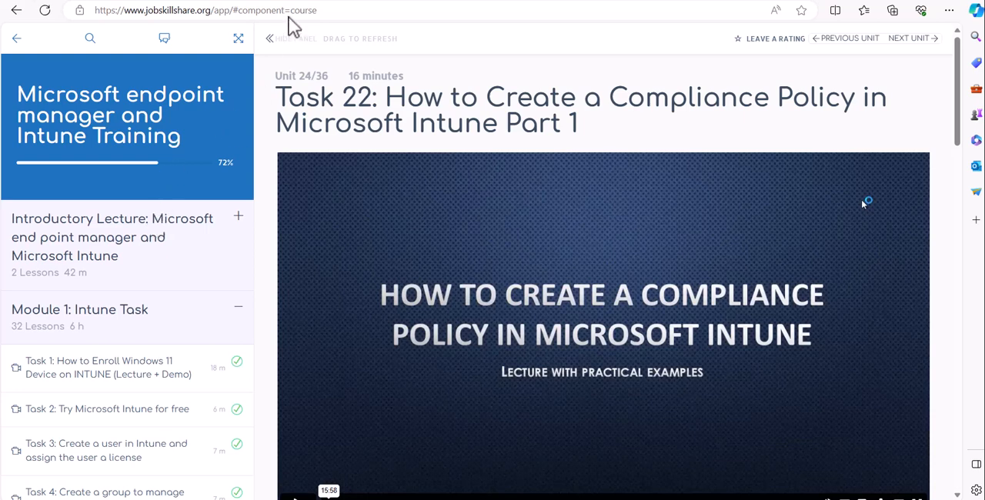
mouse_move(253, 112)
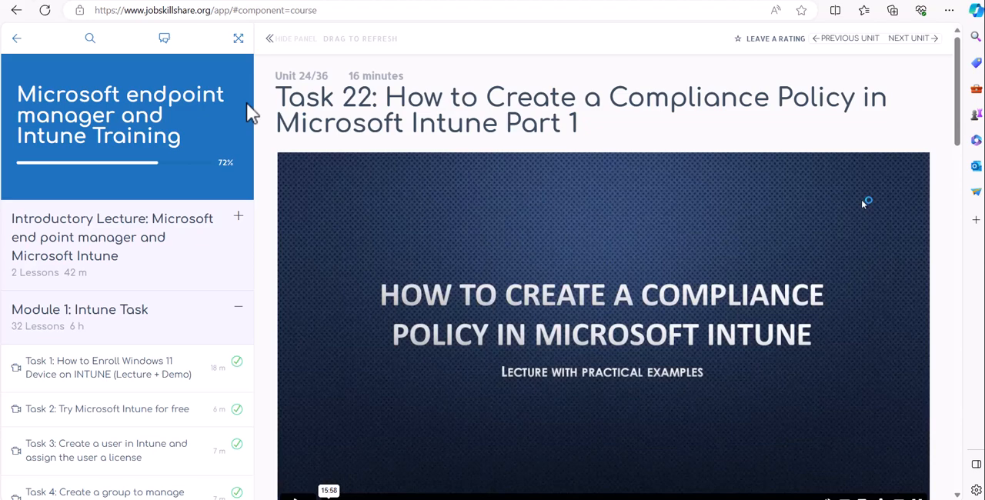
scroll("down", 3)
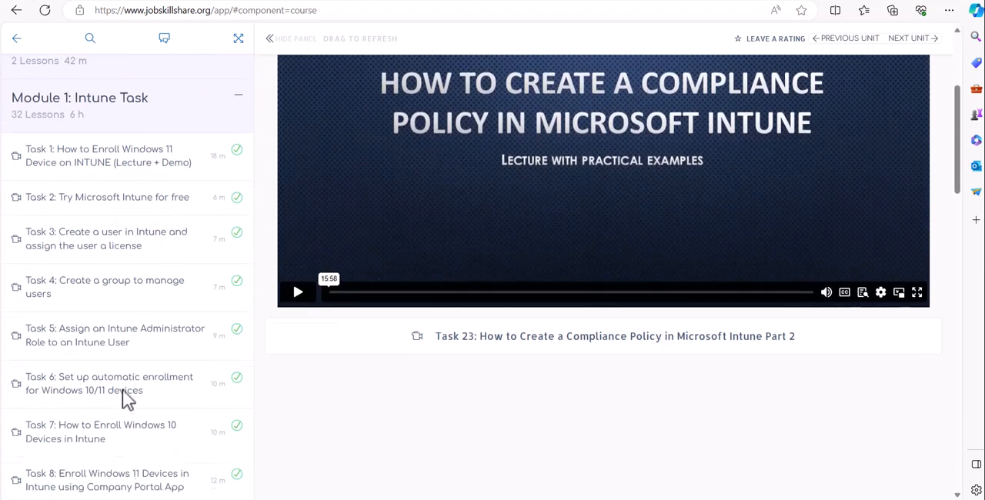
scroll("down", 3)
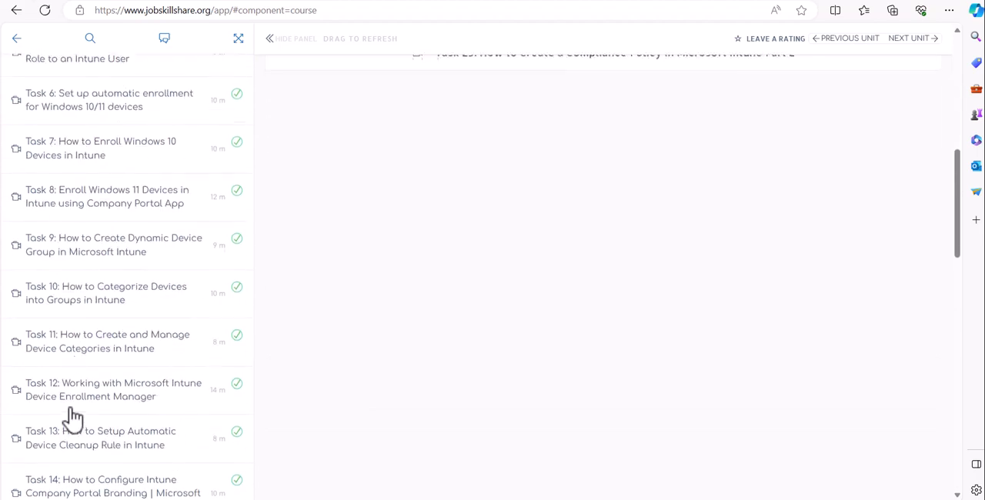
scroll("down", 3)
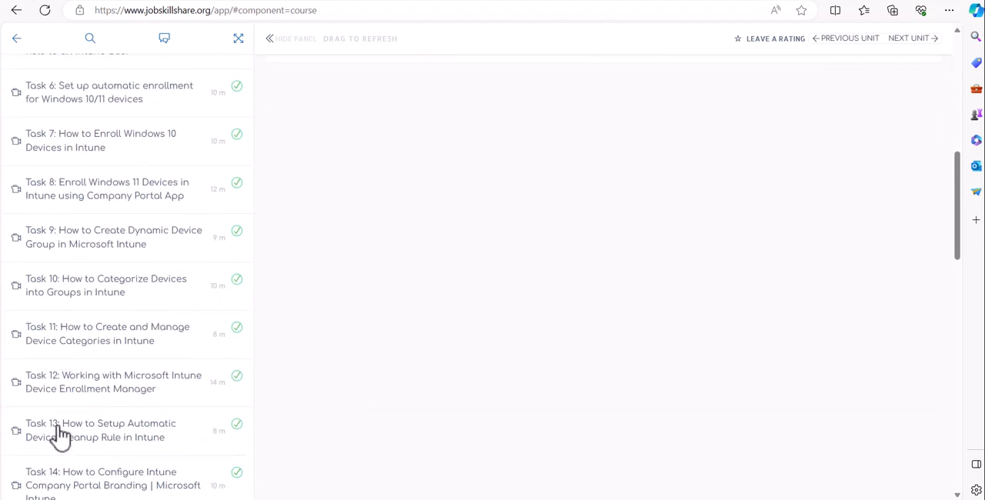
mouse_move(128, 370)
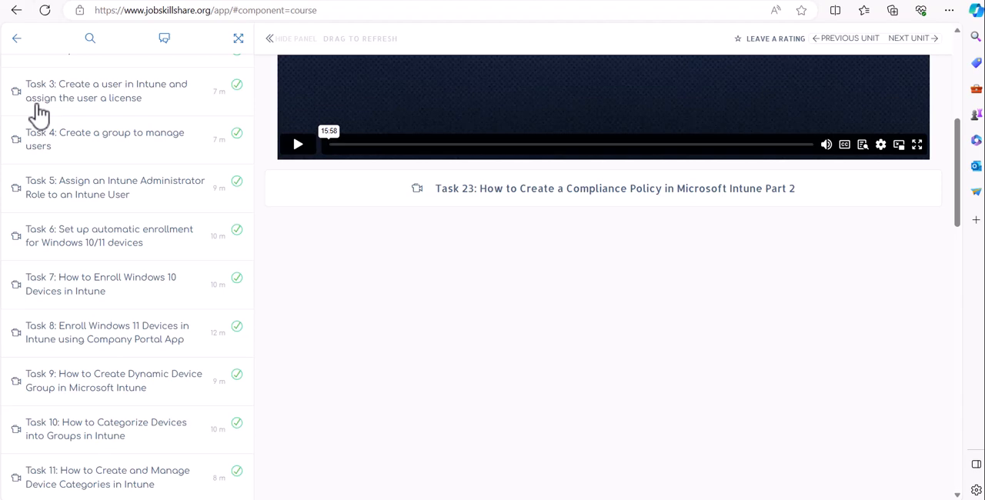
mouse_move(149, 274)
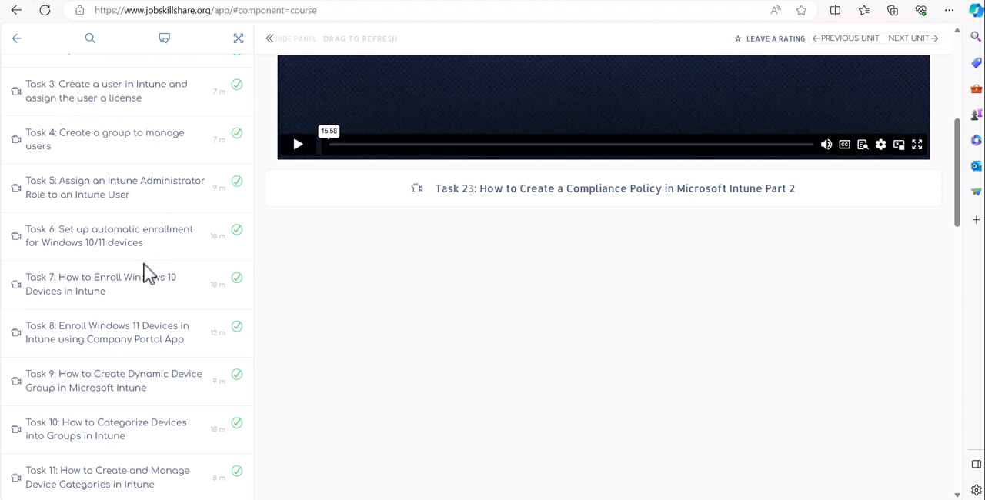
scroll("down", 3)
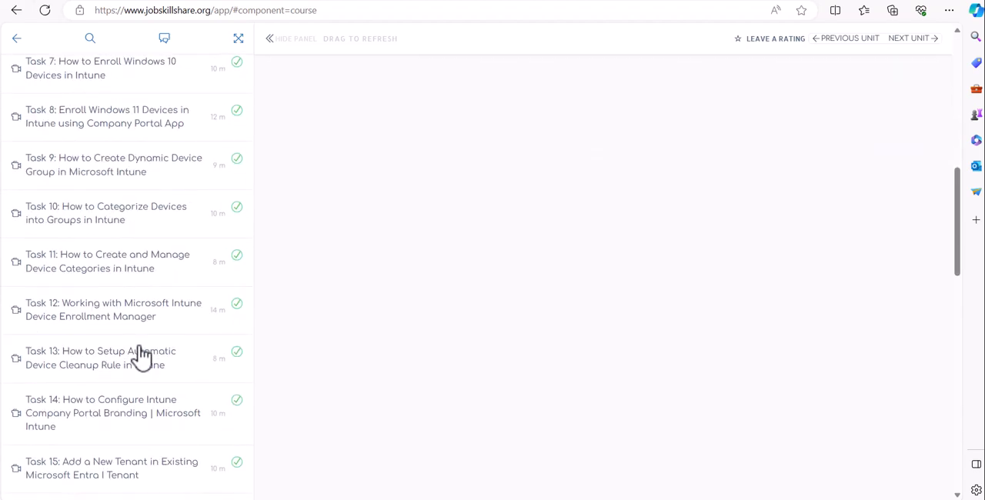
scroll("down", 3)
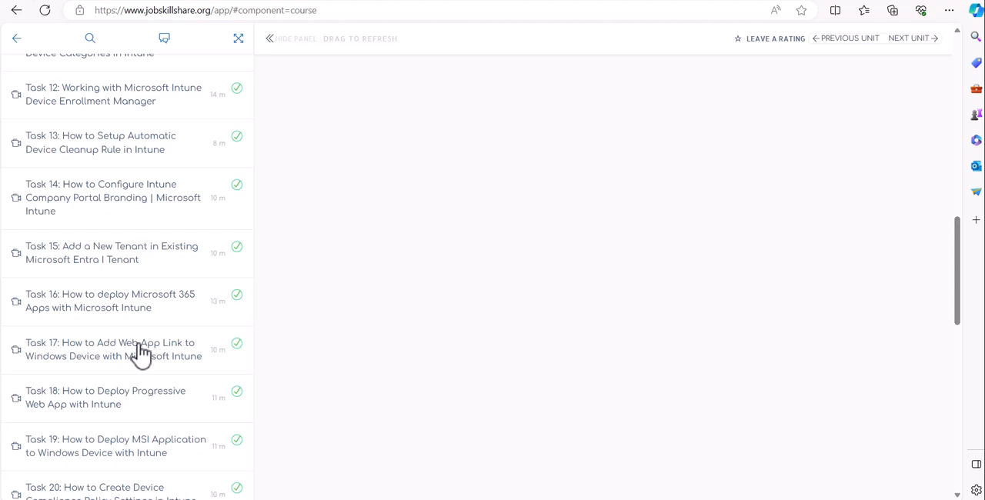
mouse_move(138, 352)
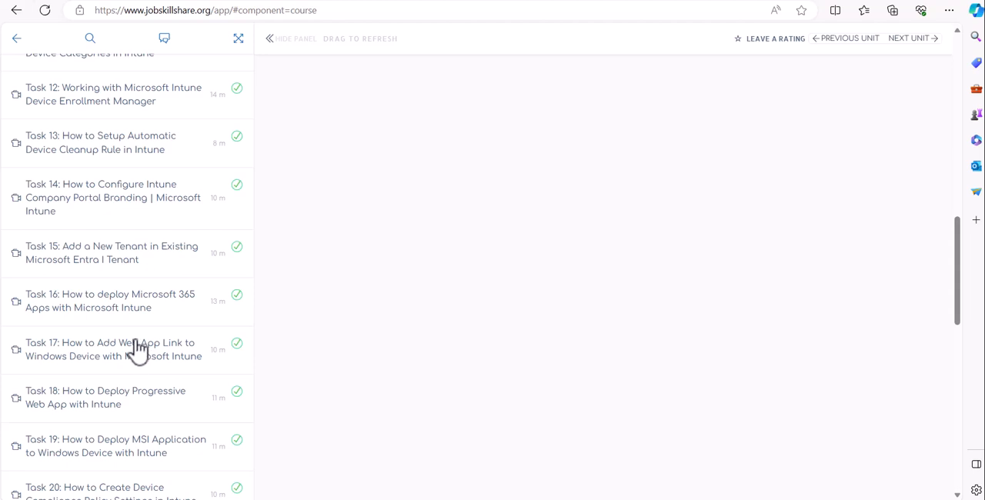
mouse_move(136, 339)
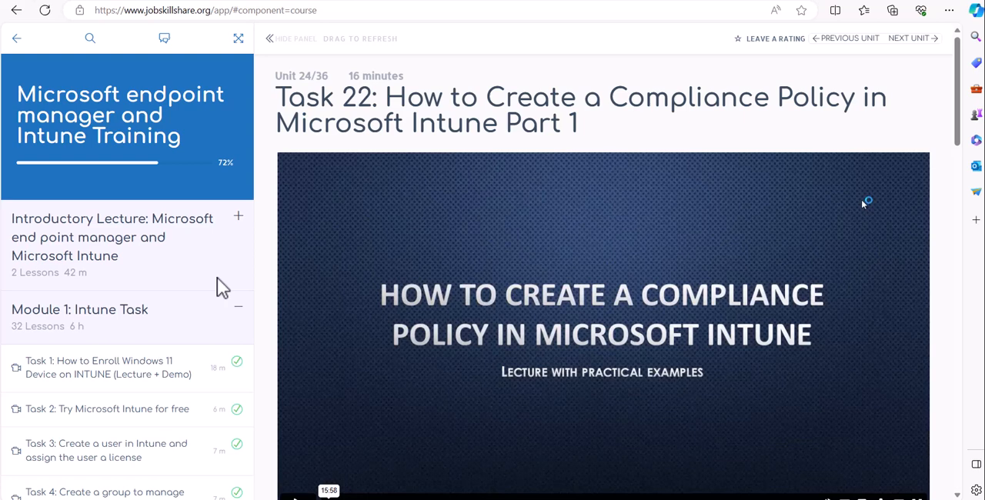
mouse_move(181, 346)
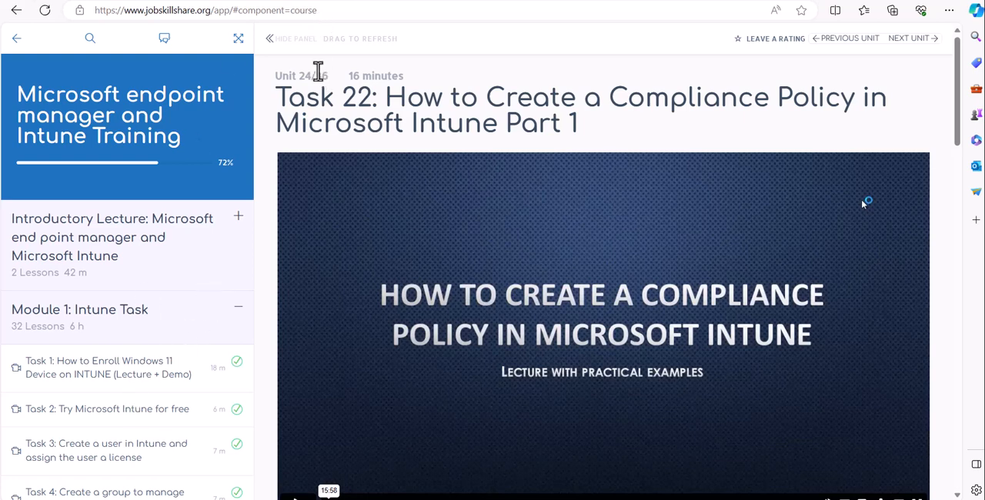
mouse_move(400, 154)
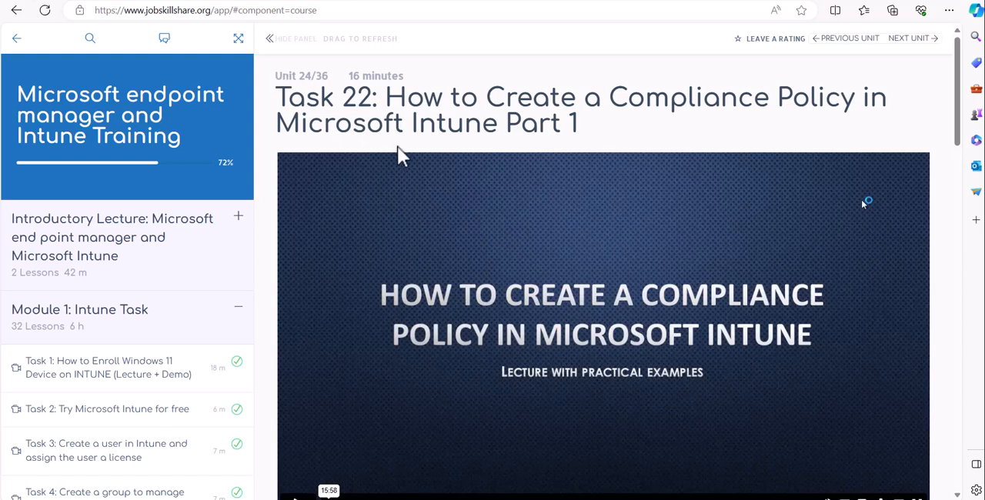
mouse_move(151, 395)
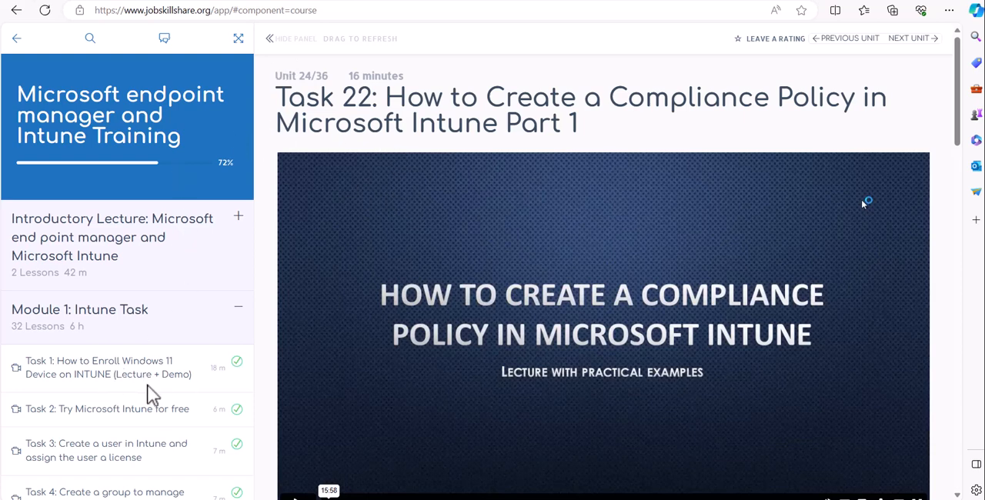
mouse_move(138, 437)
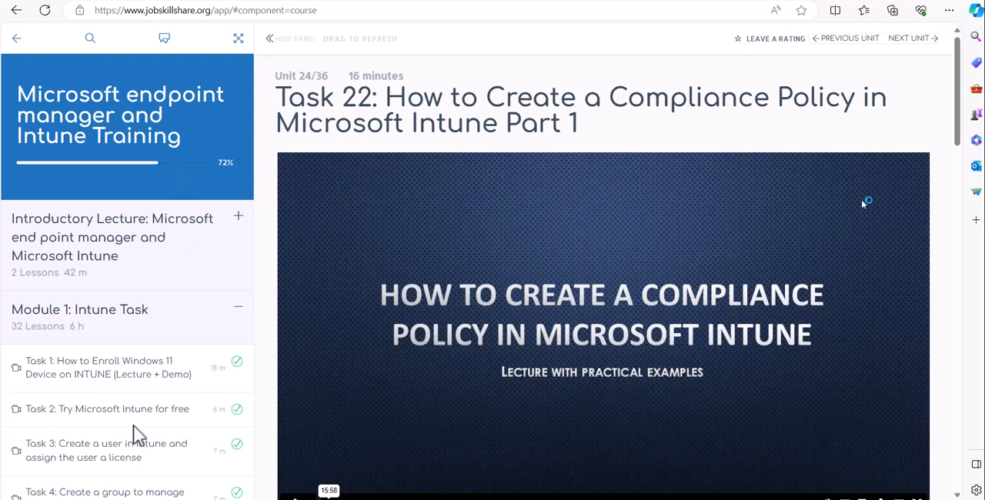
mouse_move(264, 260)
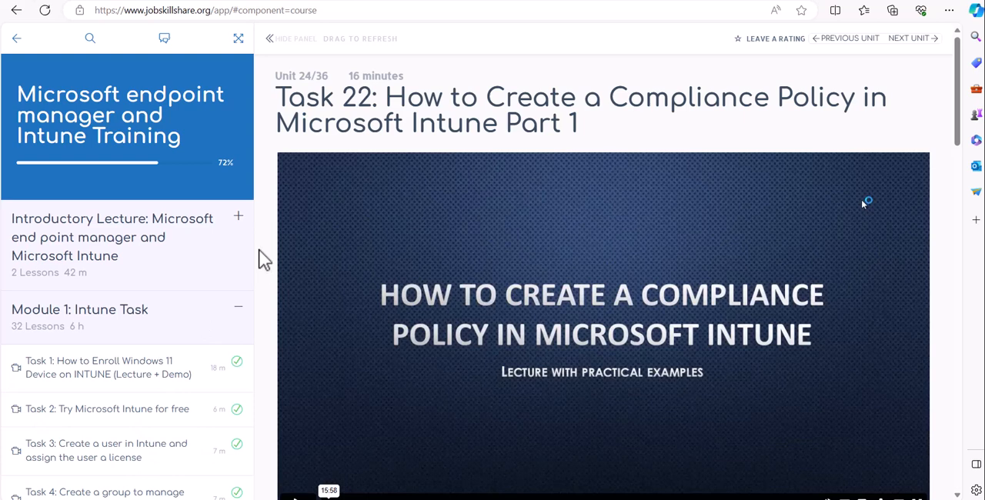
mouse_move(254, 203)
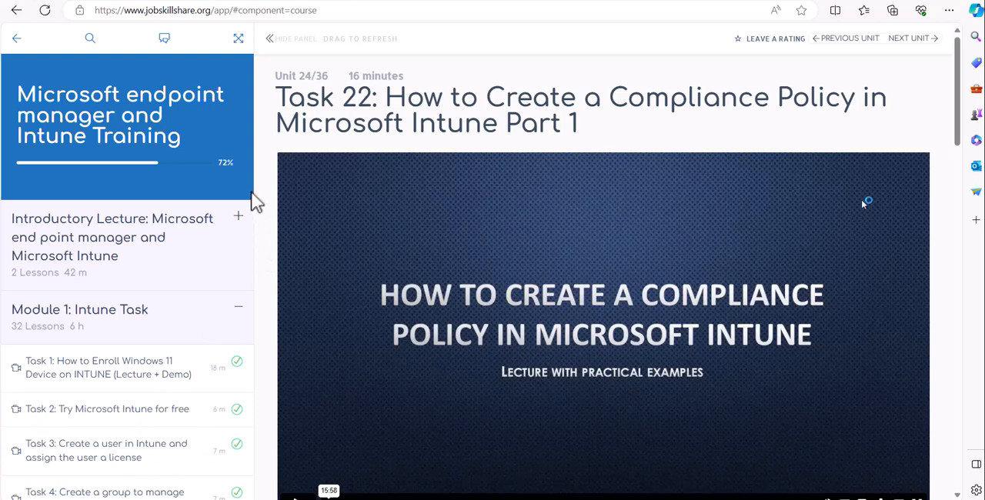
mouse_move(366, 230)
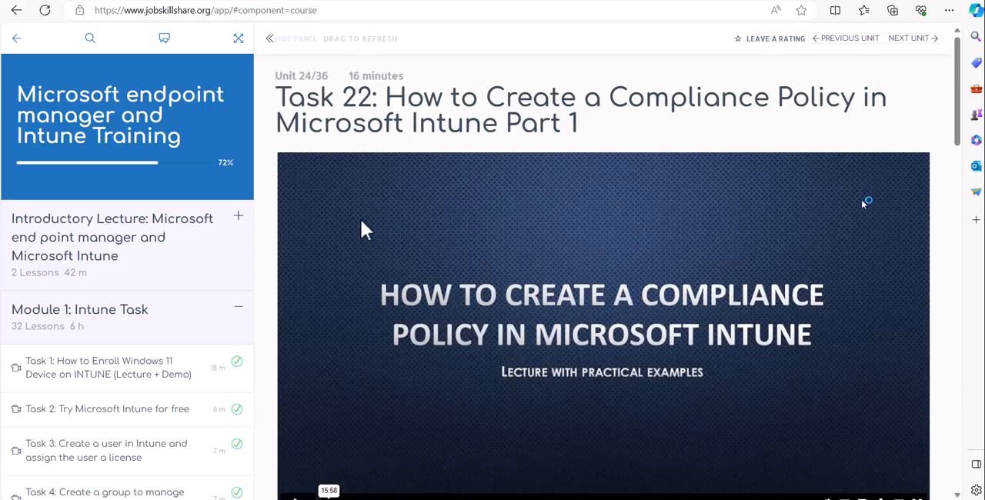